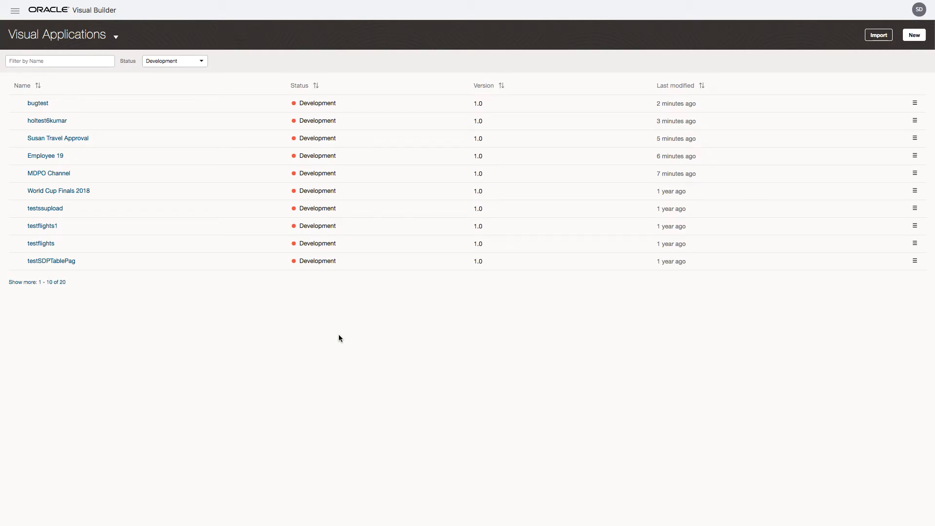
- Create a new application named Console using the Empty Application template
left_click(914, 34)
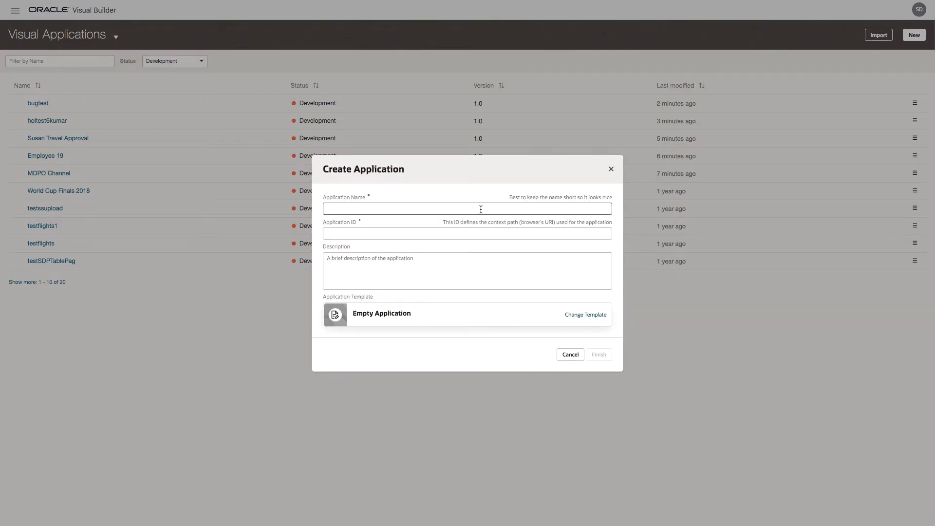
type("Console")
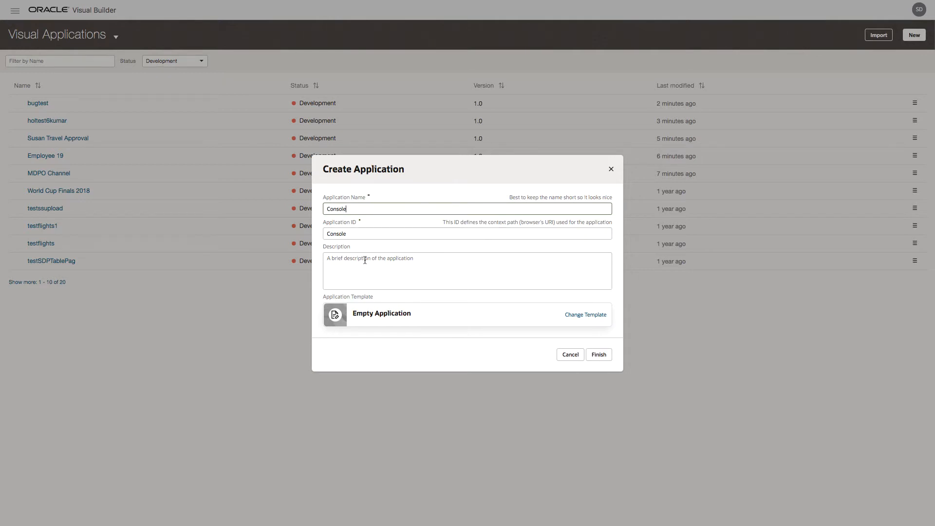
mouse_move(399, 321)
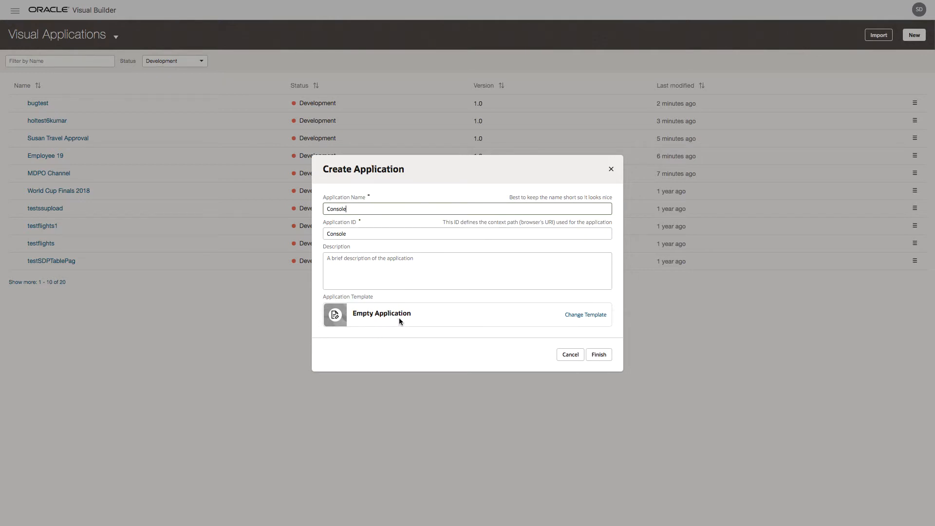
mouse_move(585, 314)
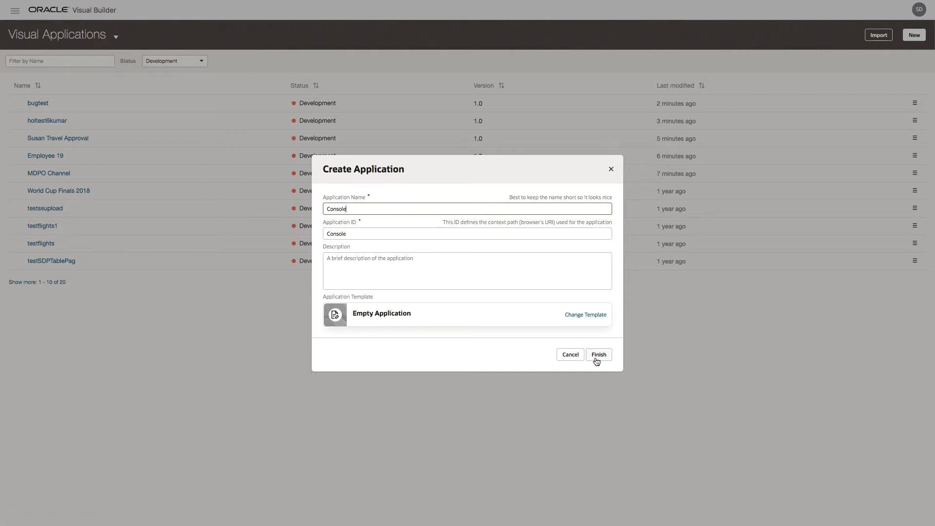
left_click(598, 354)
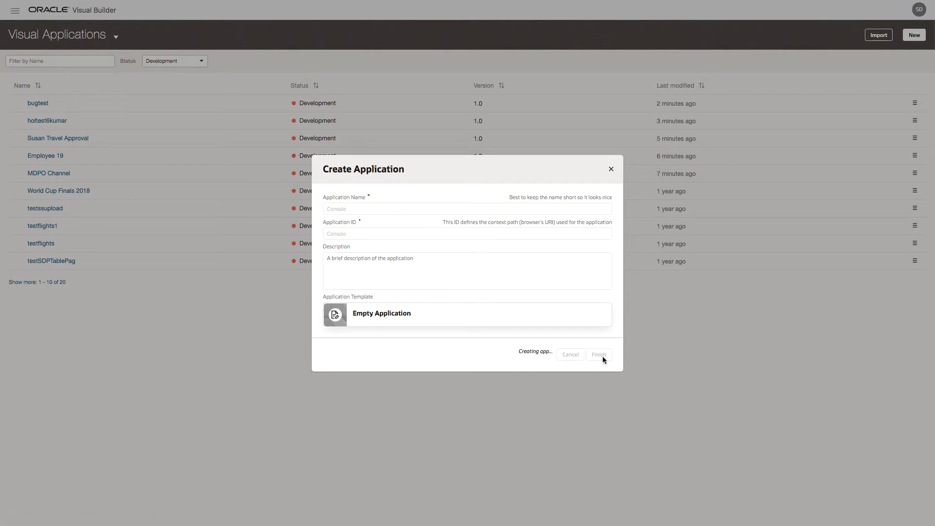
left_click(599, 354)
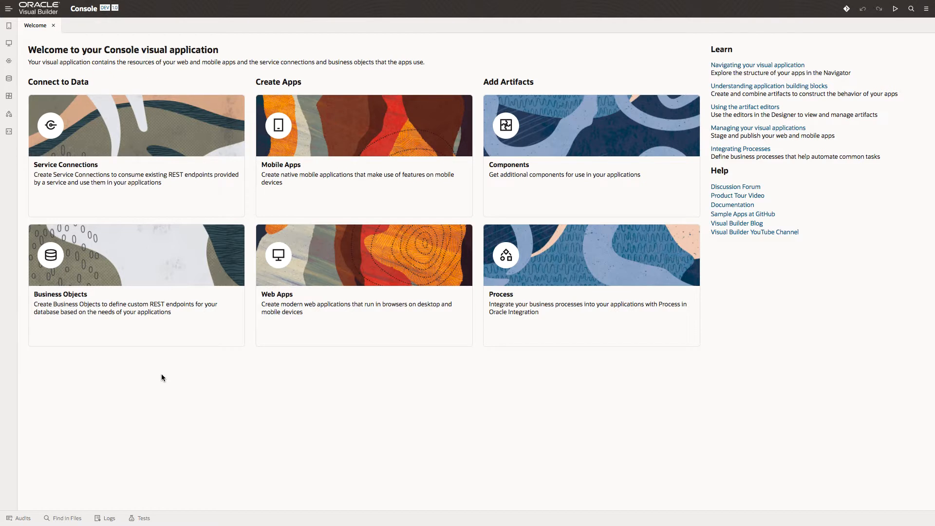
mouse_move(122, 209)
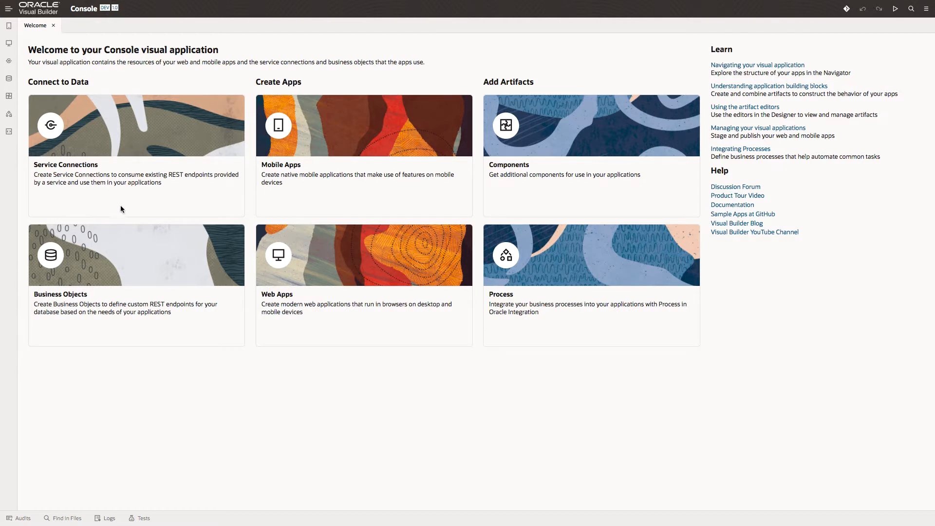
mouse_move(114, 341)
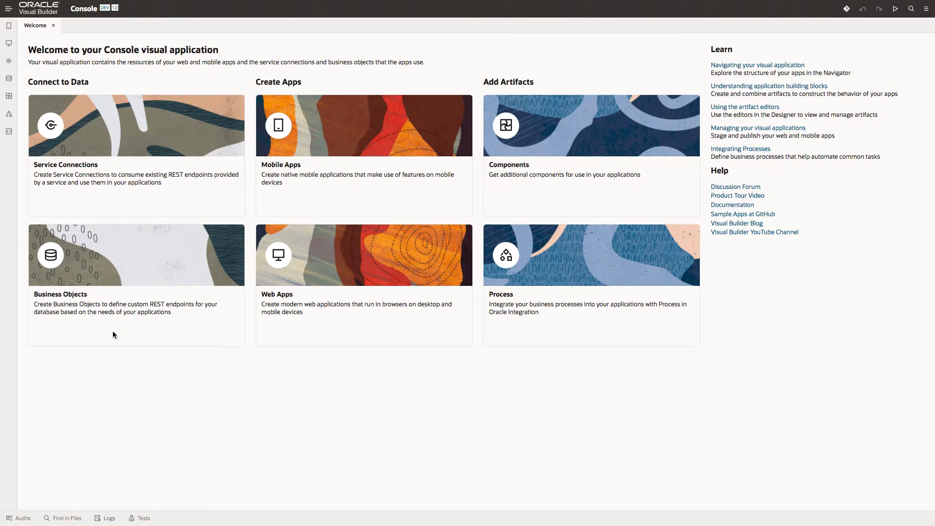
mouse_move(300, 211)
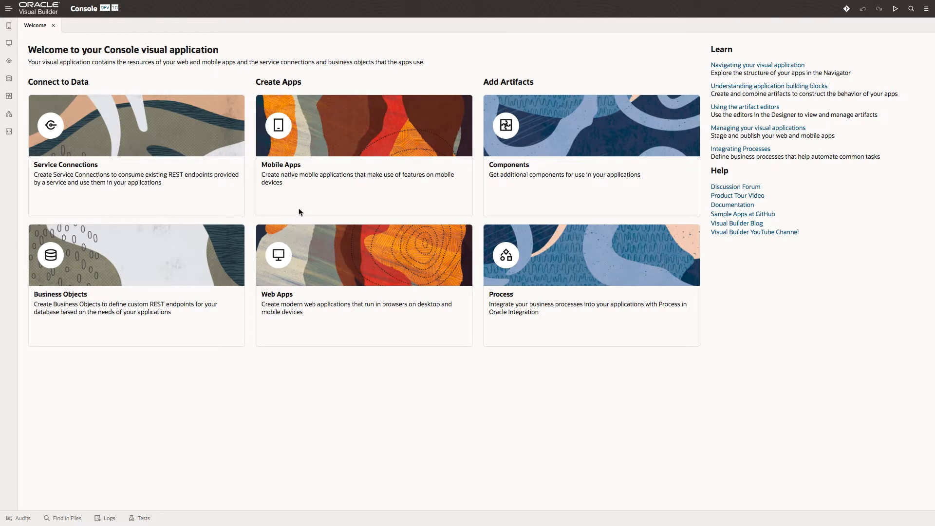
mouse_move(310, 340)
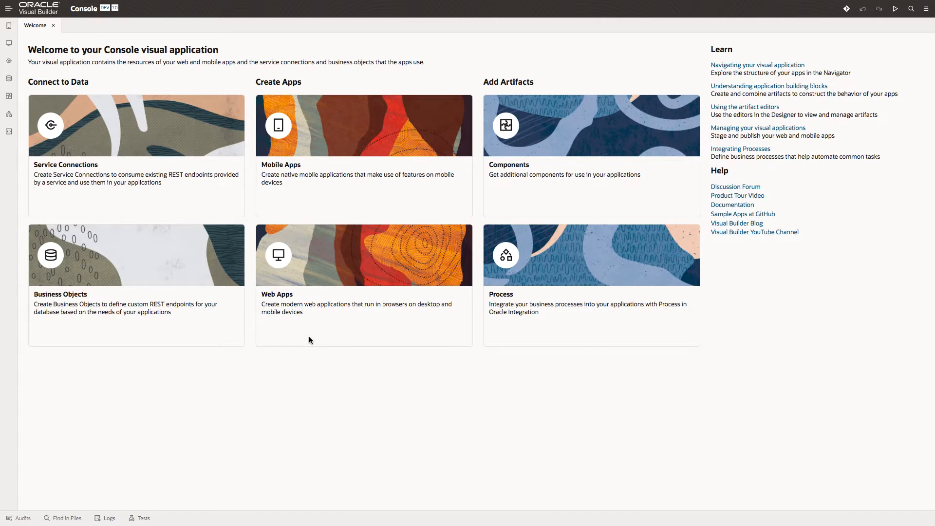
mouse_move(499, 193)
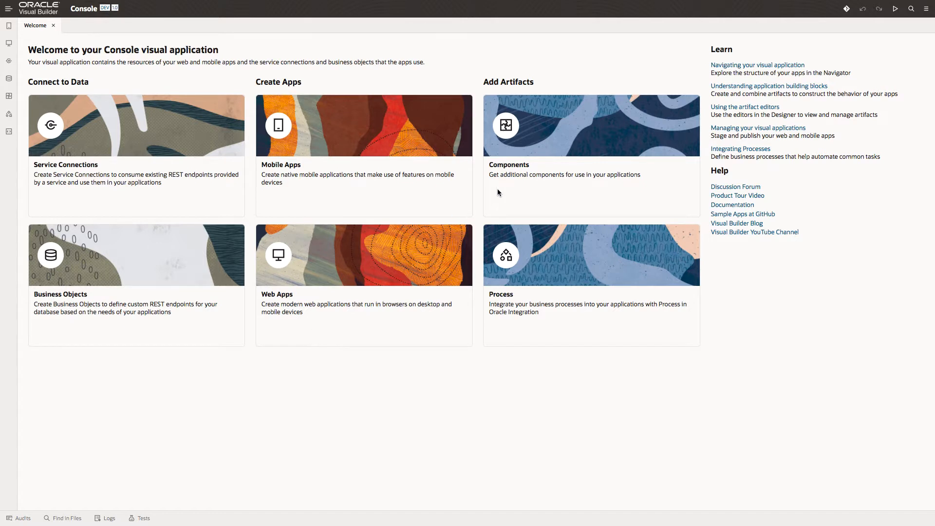
mouse_move(572, 197)
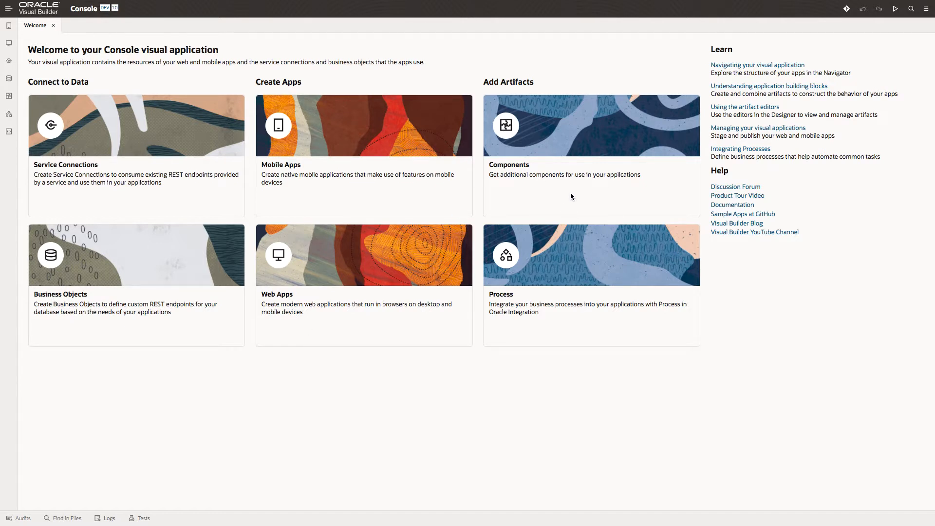
mouse_move(560, 340)
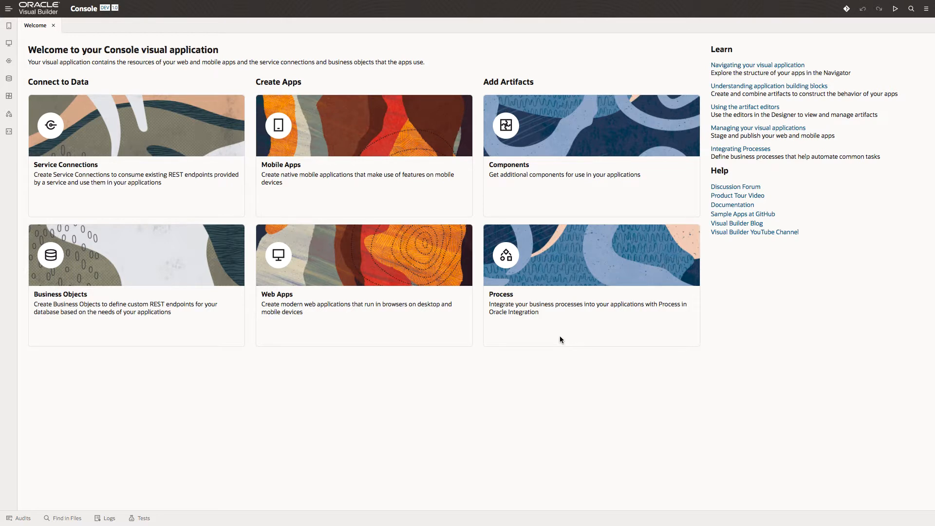
mouse_move(118, 271)
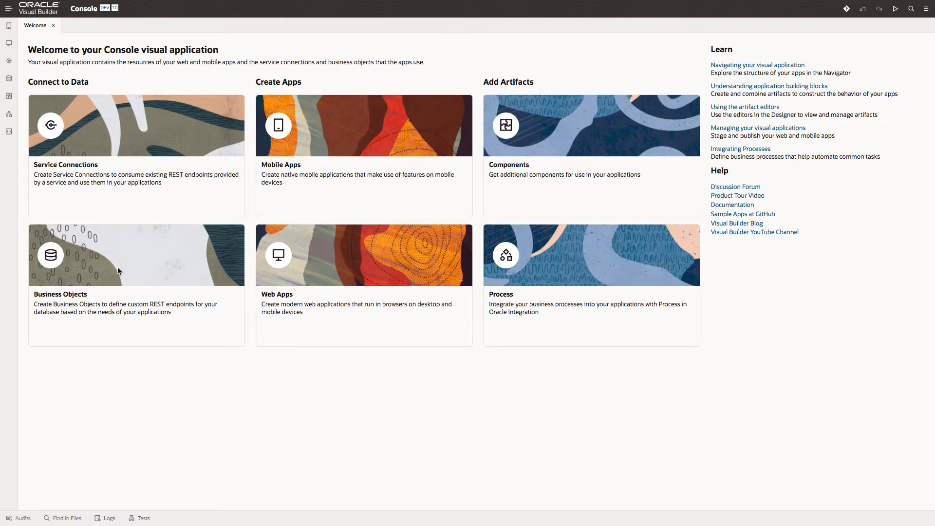
- Create a business object labelled Department in the Business Objects navigator
left_click(8, 78)
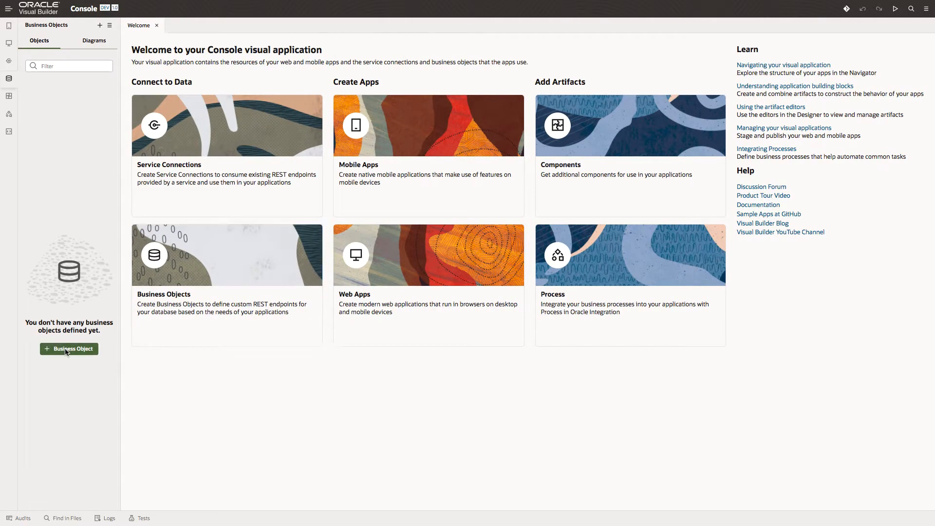
left_click(69, 349)
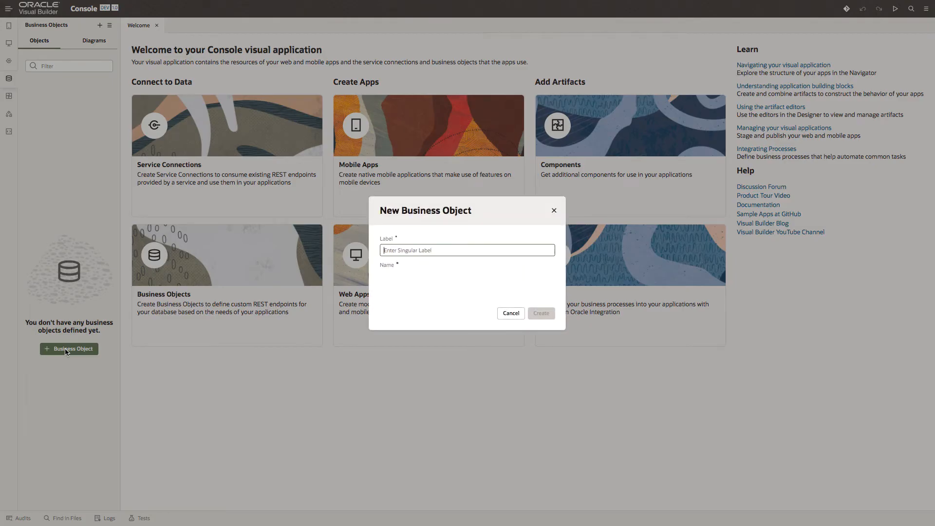
type("Depa")
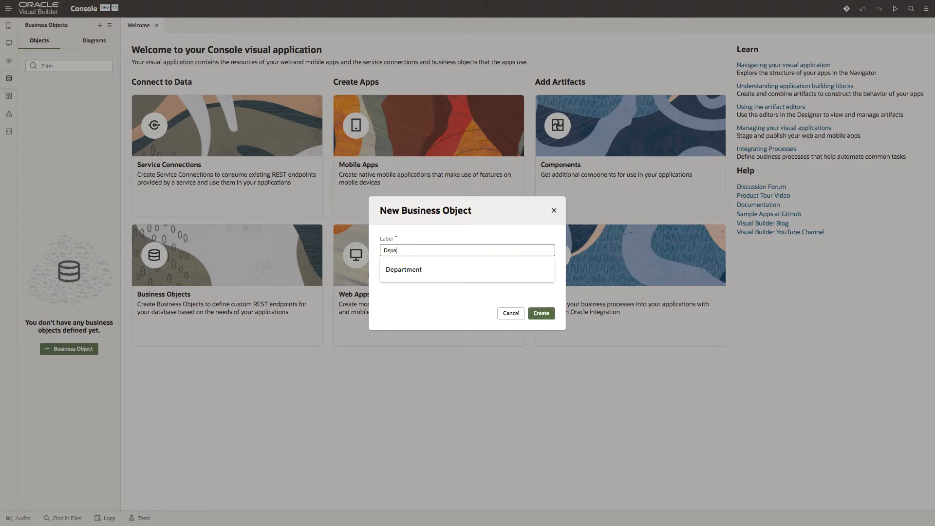
left_click(404, 269)
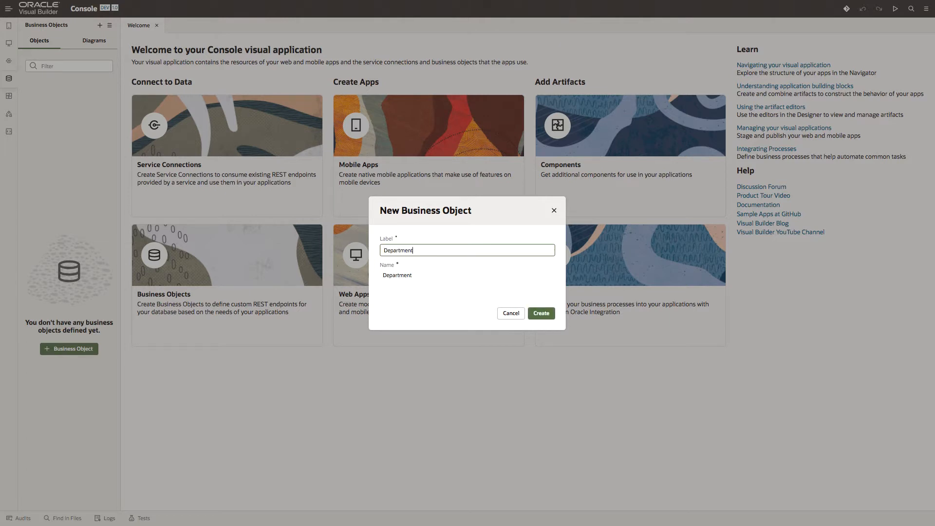
left_click(541, 314)
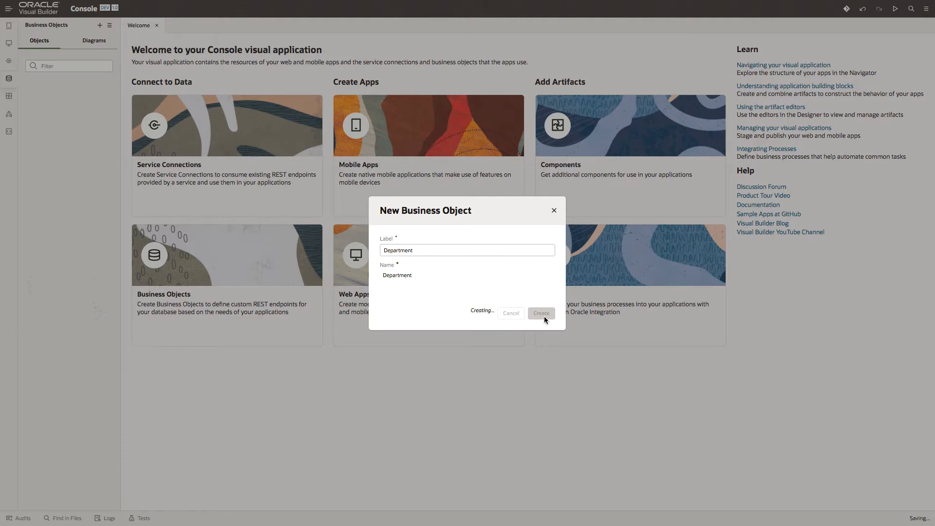
left_click(539, 313)
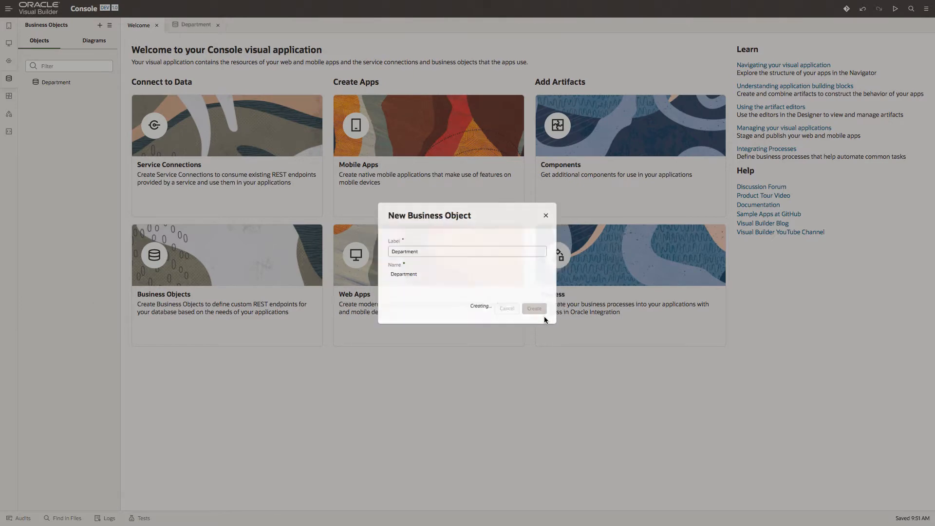
left_click(533, 308)
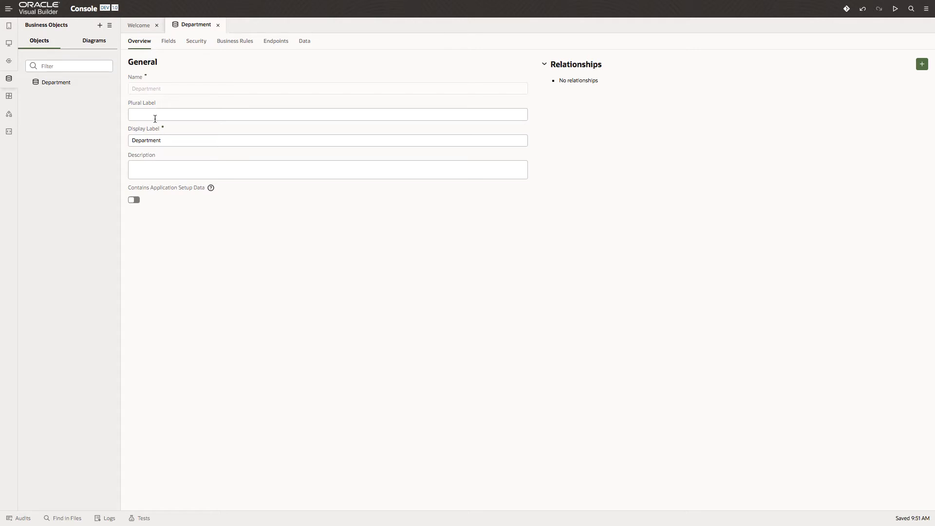
- Enter 'Departments' as the Department object's plural label, fixing an initial typo
type("Deoar")
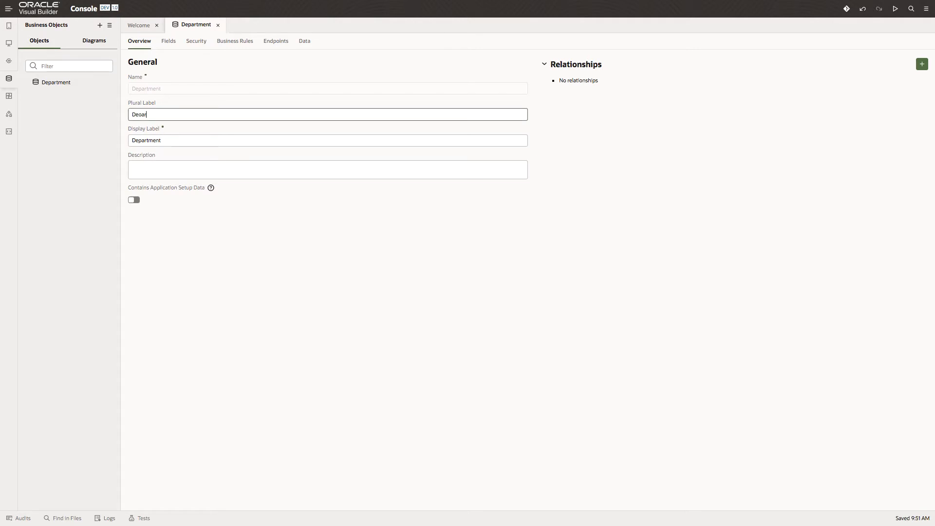
key("Backspace")
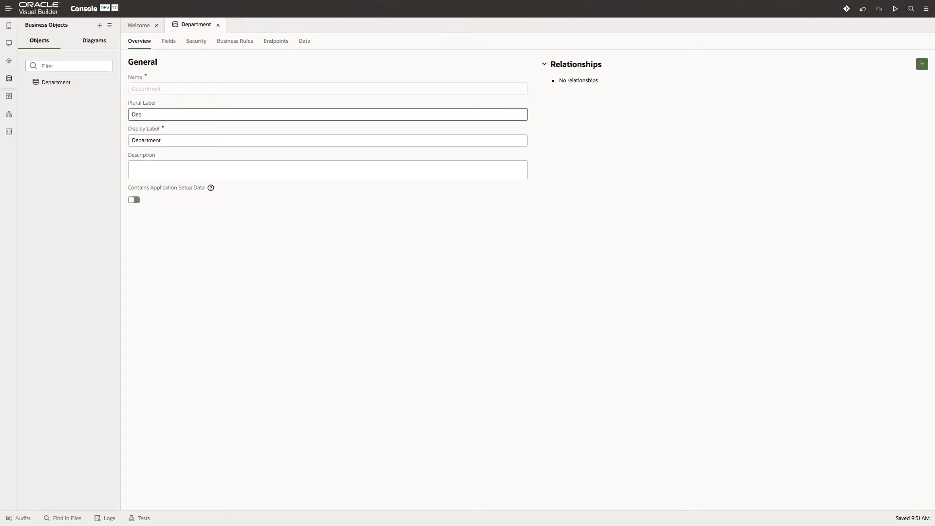
type("Departments")
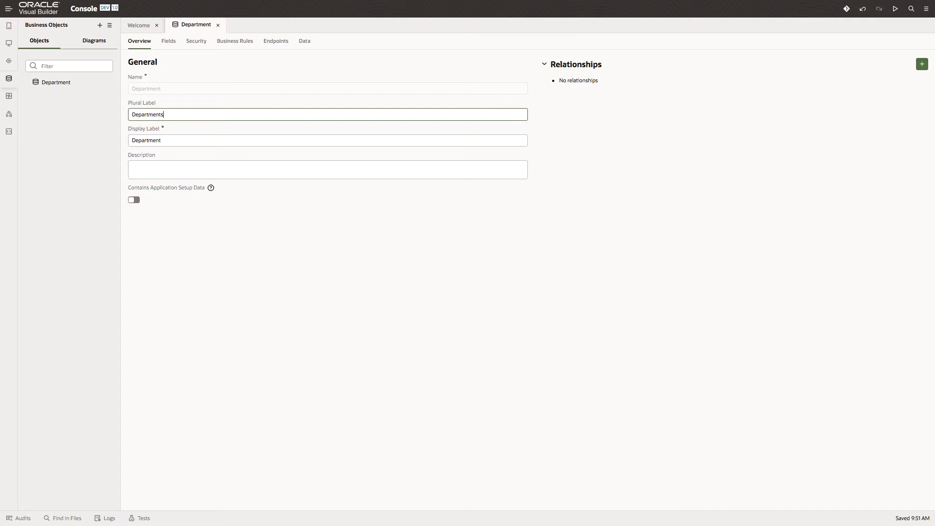
mouse_move(168, 40)
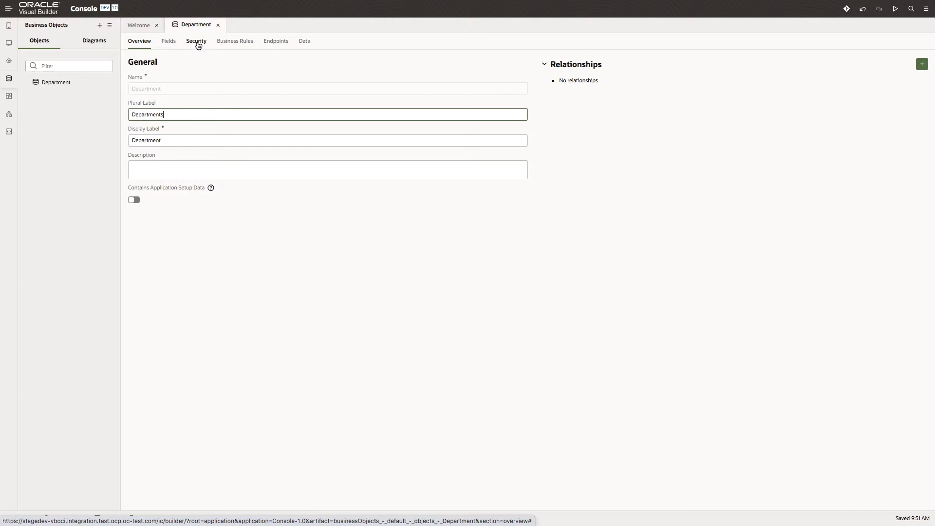
mouse_move(240, 45)
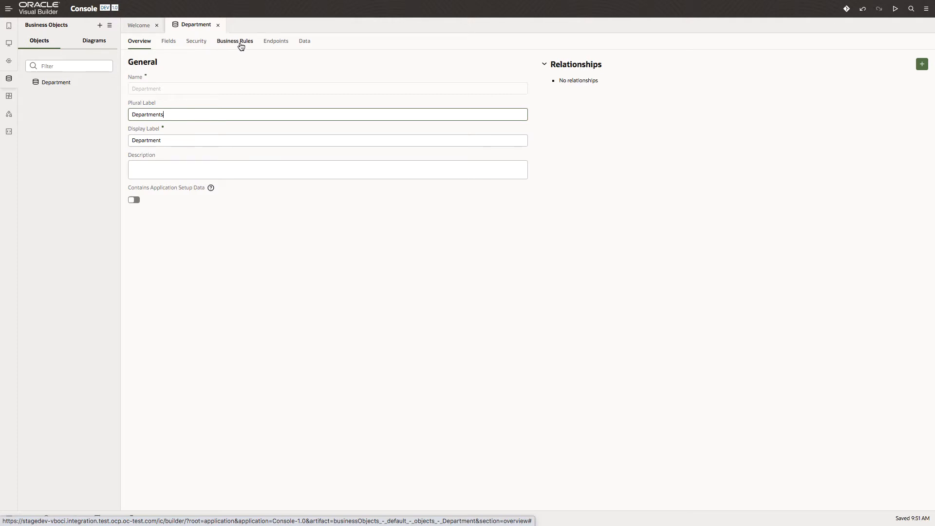
mouse_move(276, 44)
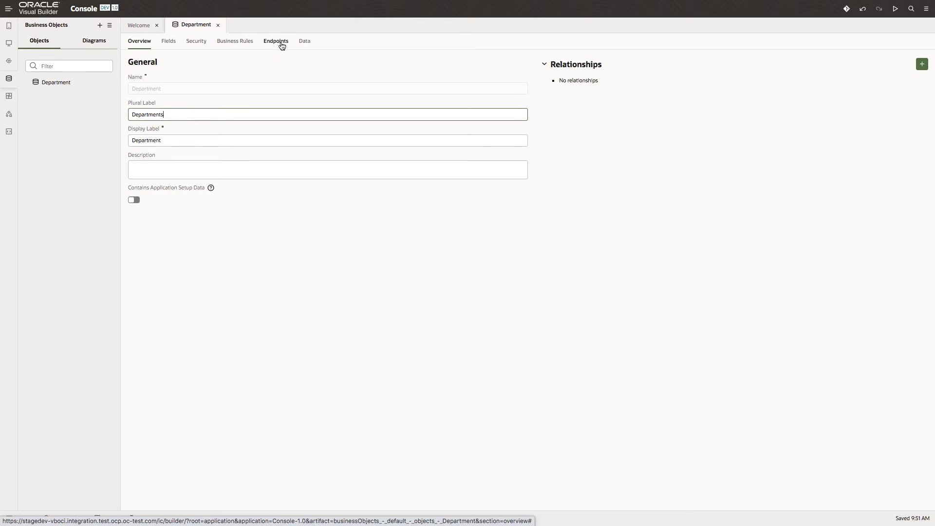
mouse_move(304, 41)
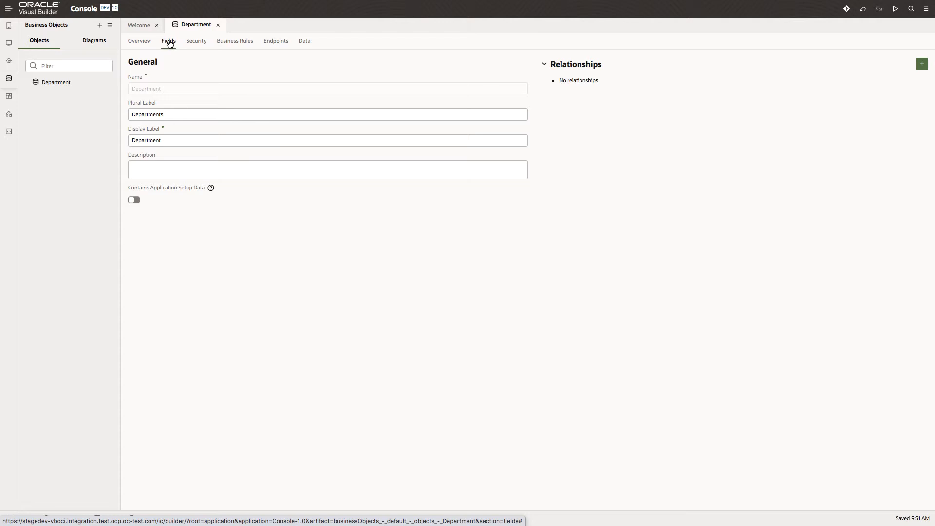
- Add two Department fields: Name as String and Target as Number
left_click(168, 40)
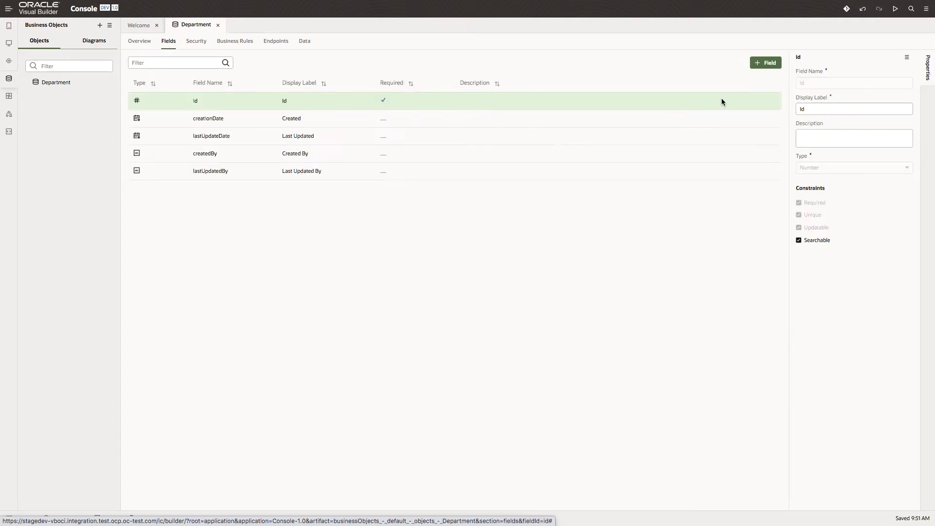
mouse_move(652, 111)
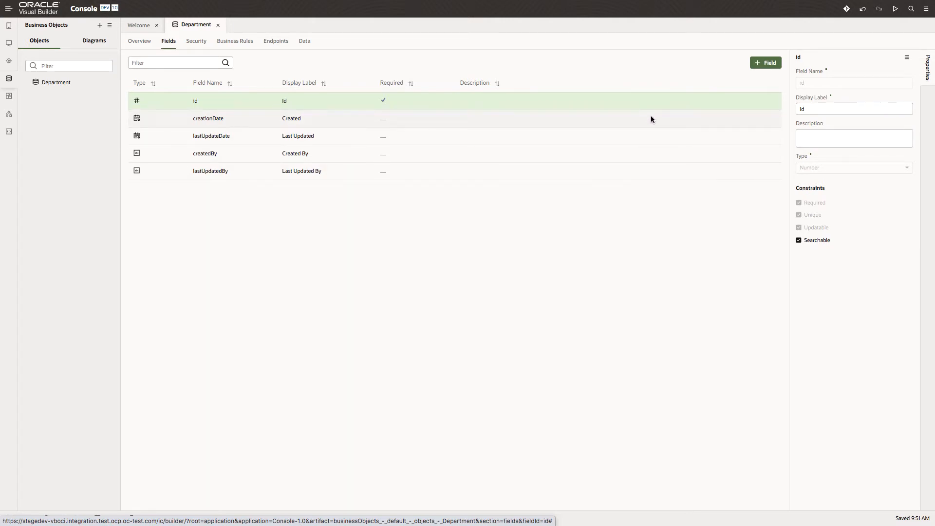
left_click(766, 63)
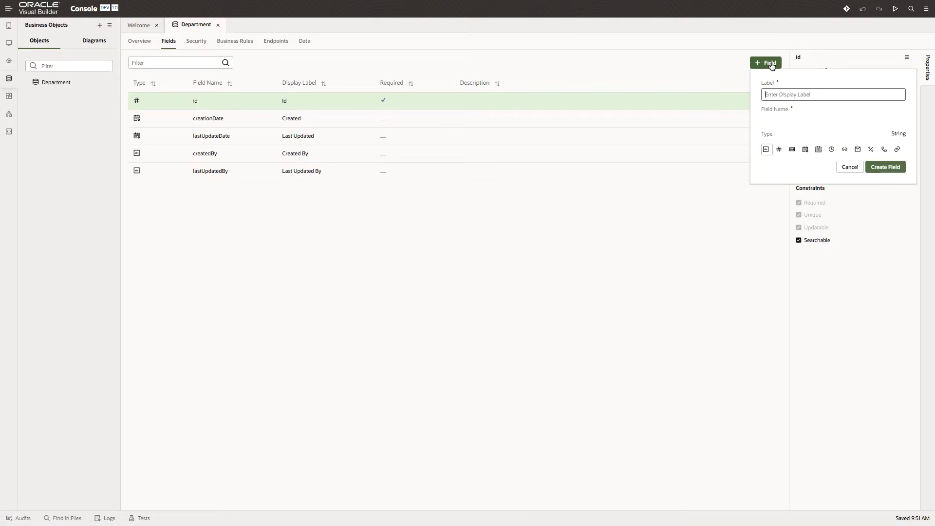
type("Name")
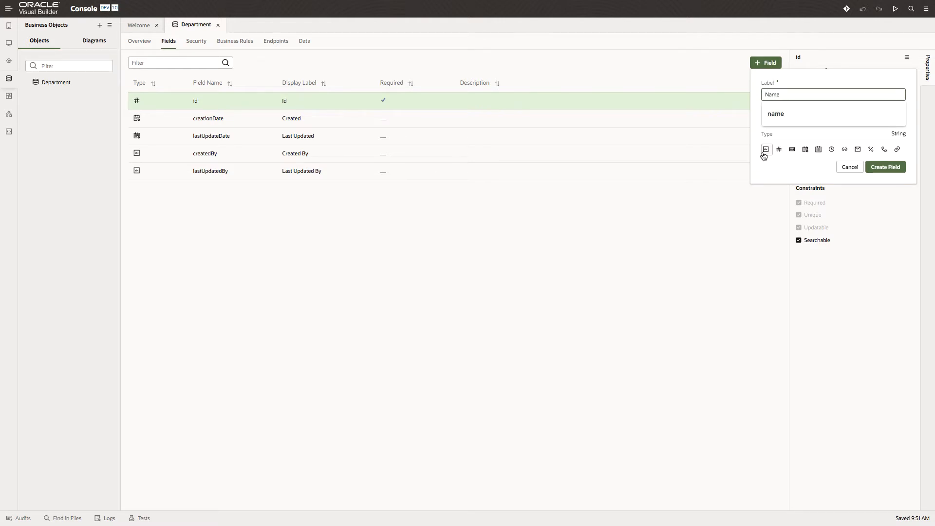
left_click(885, 167)
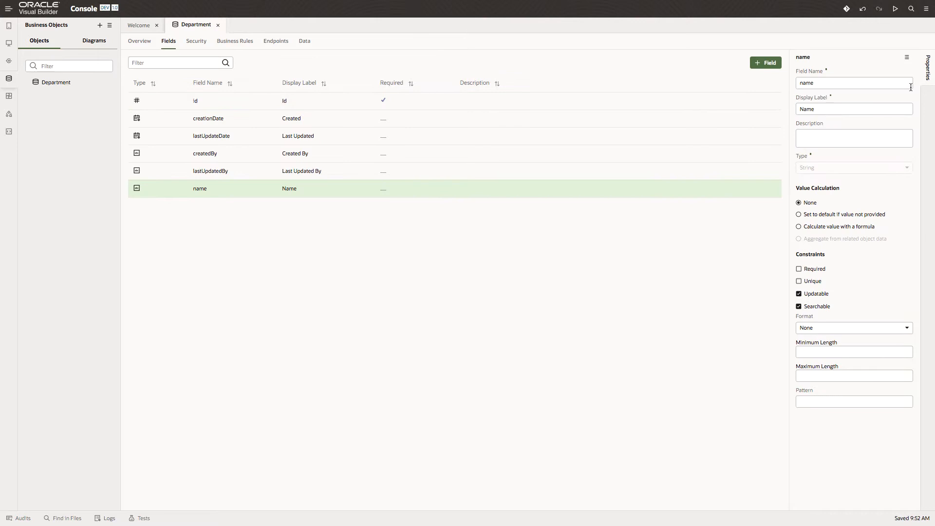
left_click(766, 63)
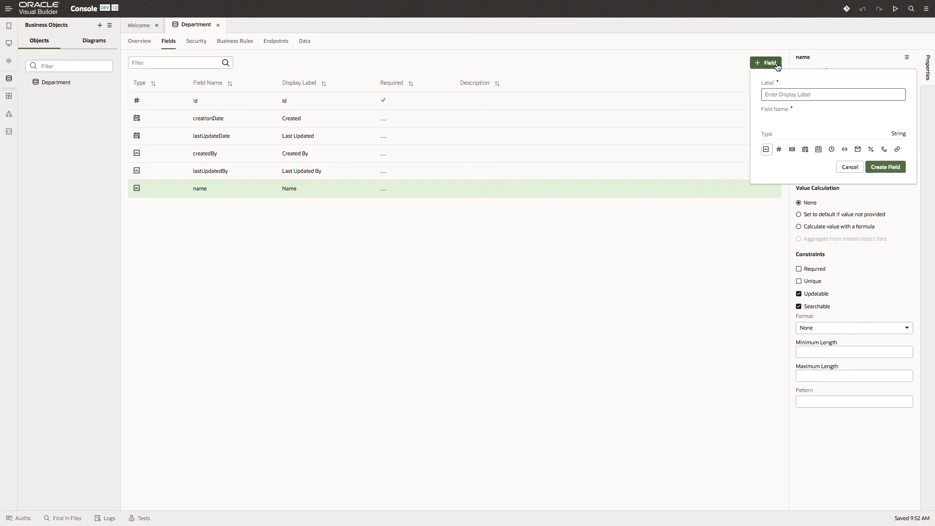
type("Target")
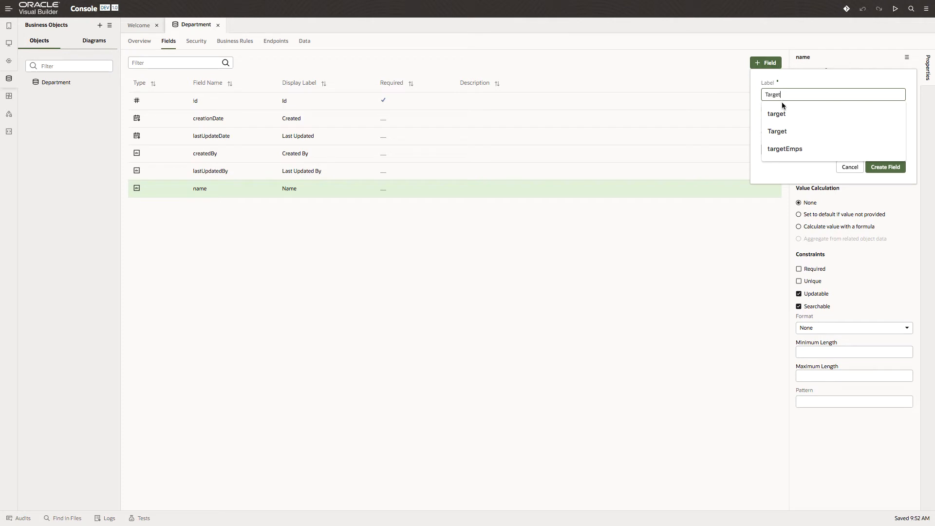
left_click(777, 131)
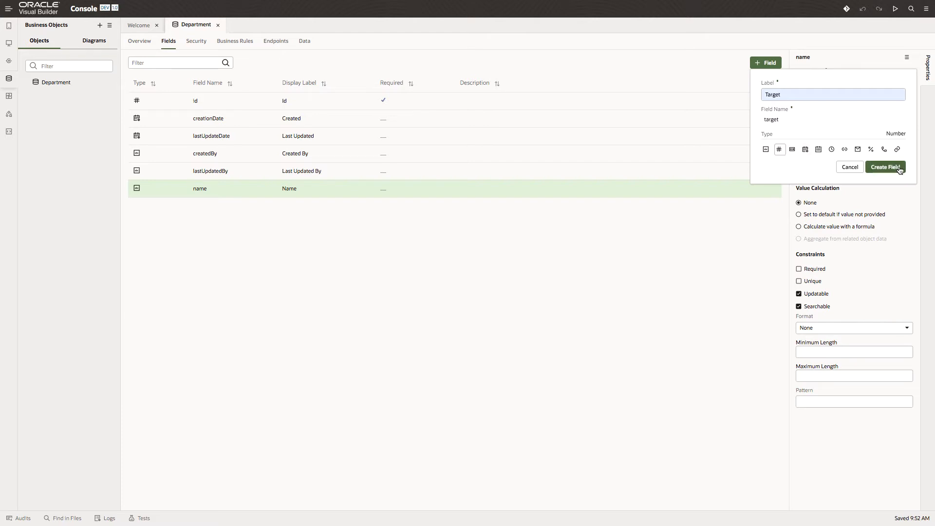
left_click(885, 167)
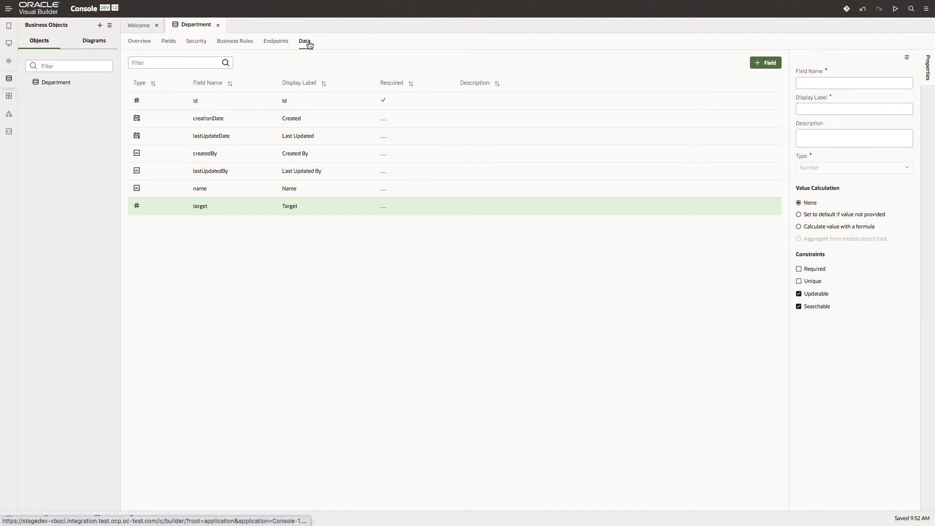
- Add Department data rows Sales (10), Marketing (5) and IT (2)
left_click(304, 40)
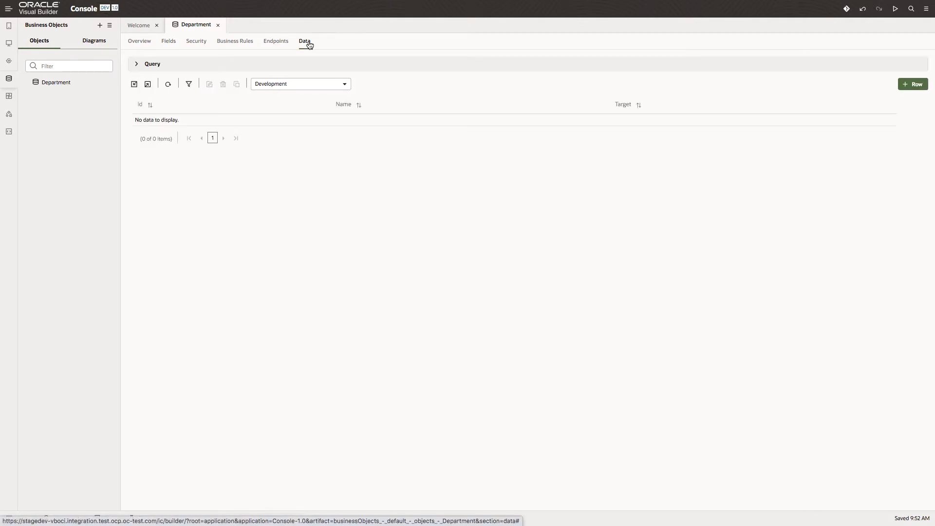
left_click(913, 83)
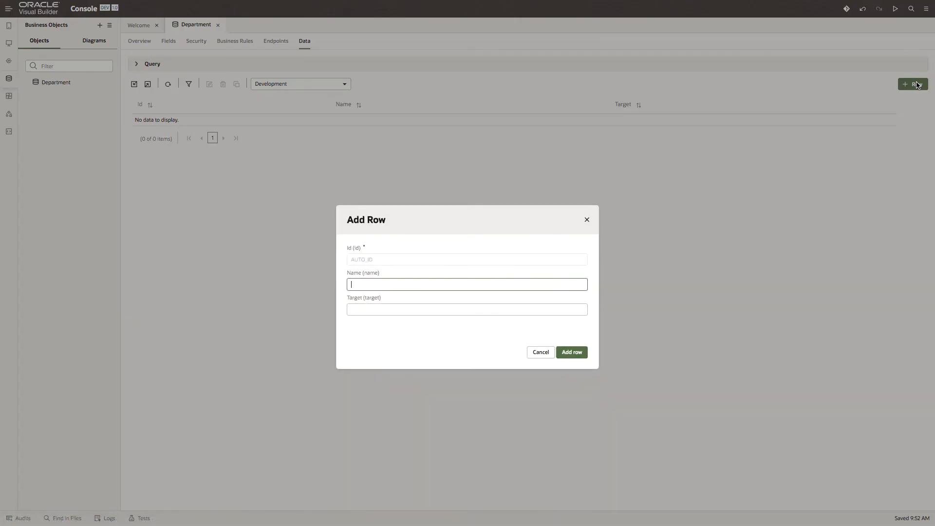
type("Sales")
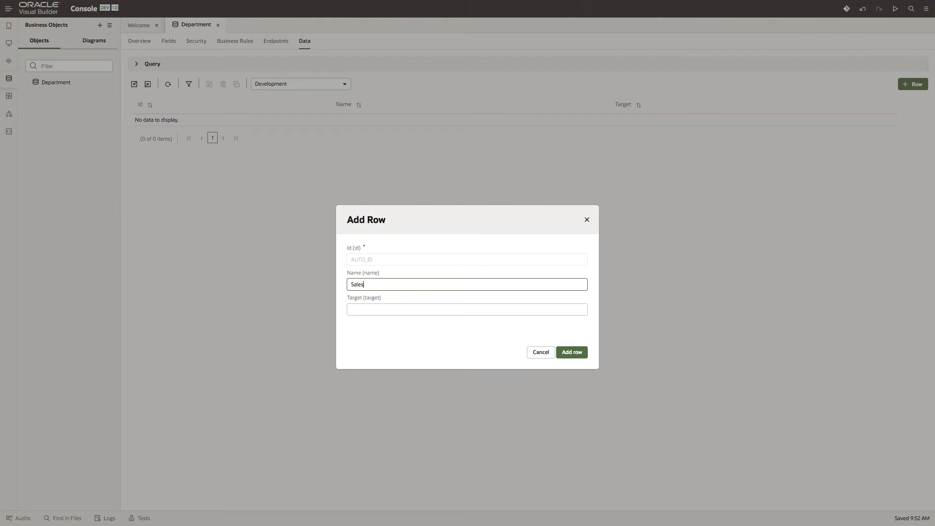
left_click(466, 309)
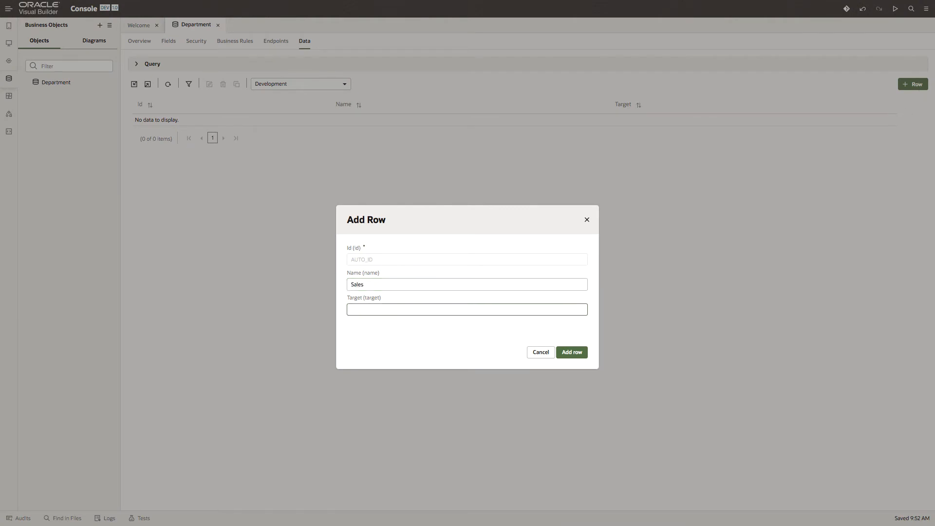
type("10")
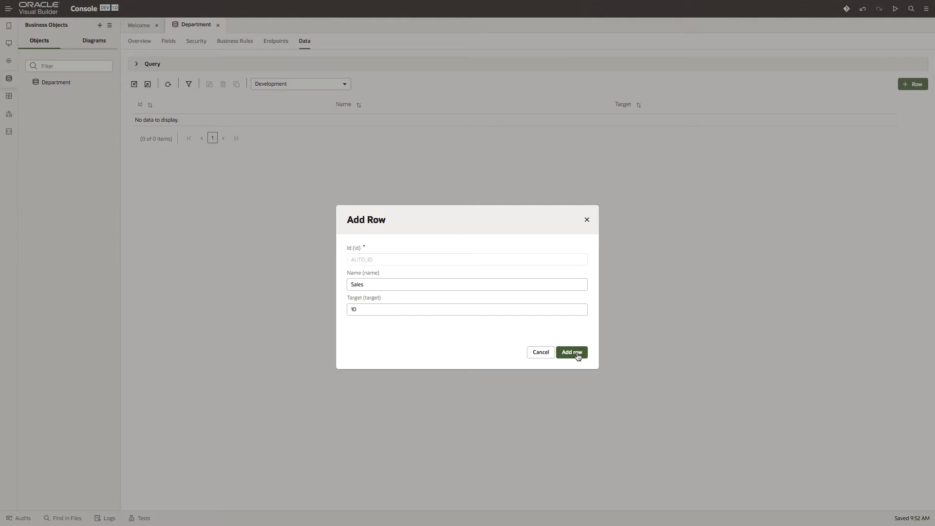
left_click(570, 351)
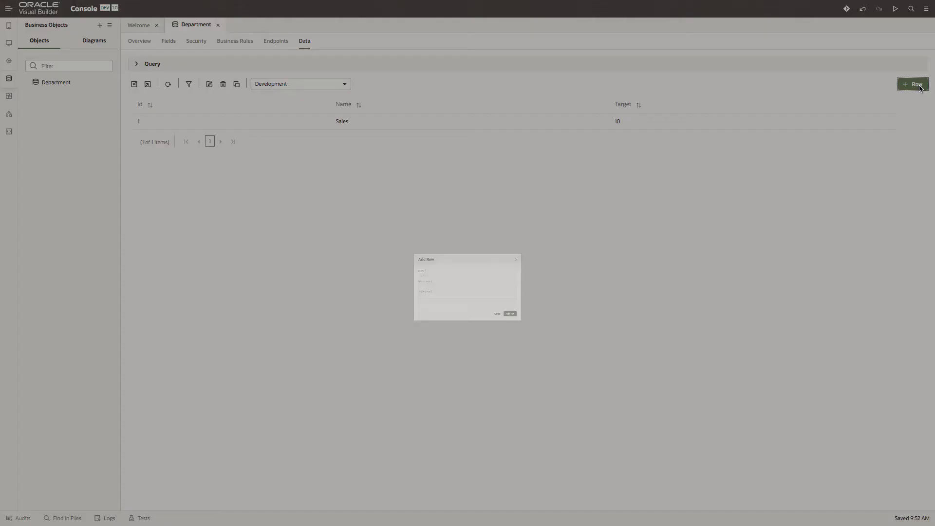
type("Marketing")
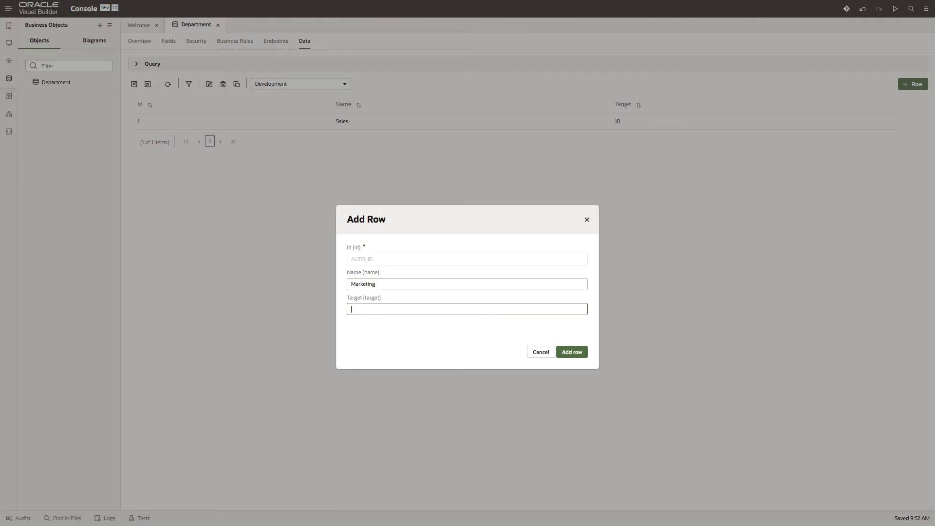
type("5")
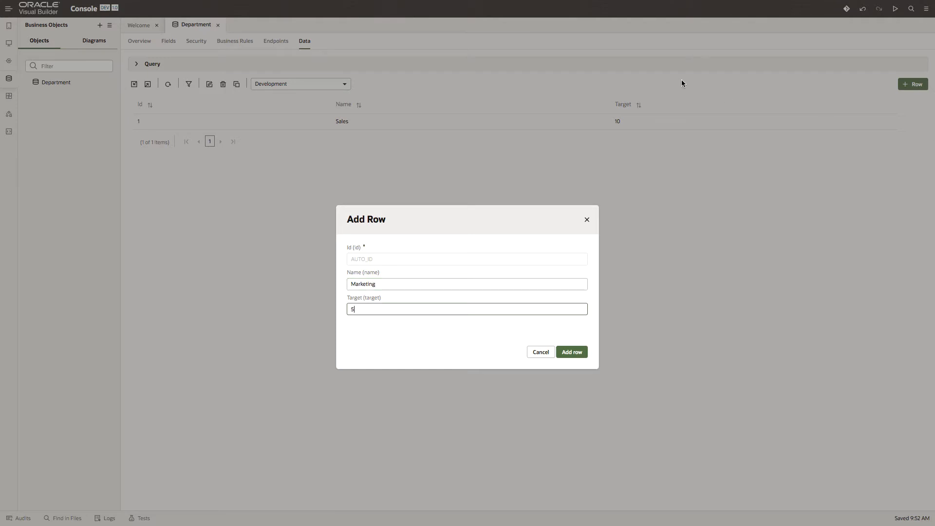
left_click(571, 352)
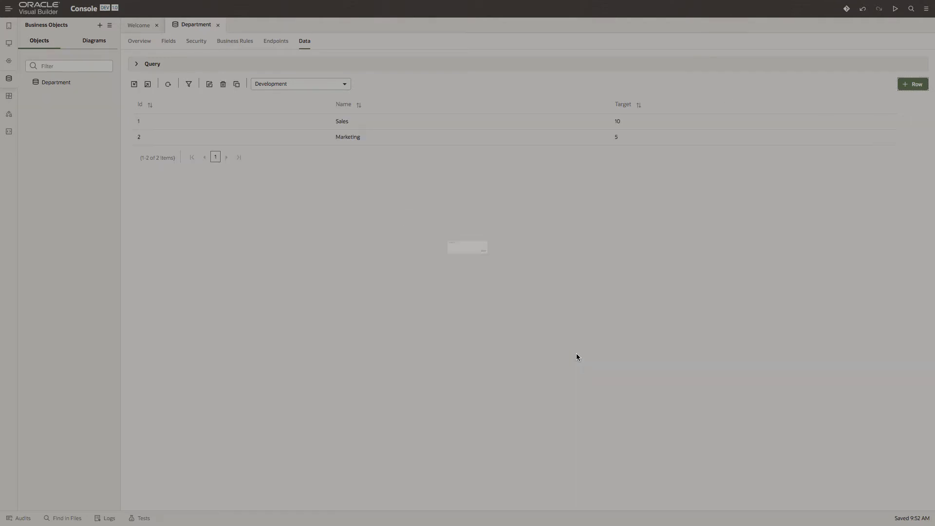
left_click(913, 84)
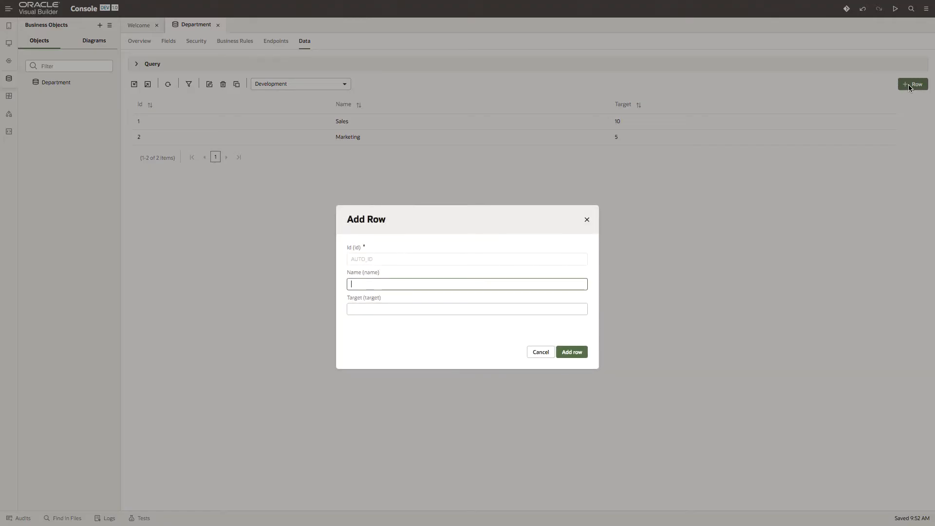
type("IT")
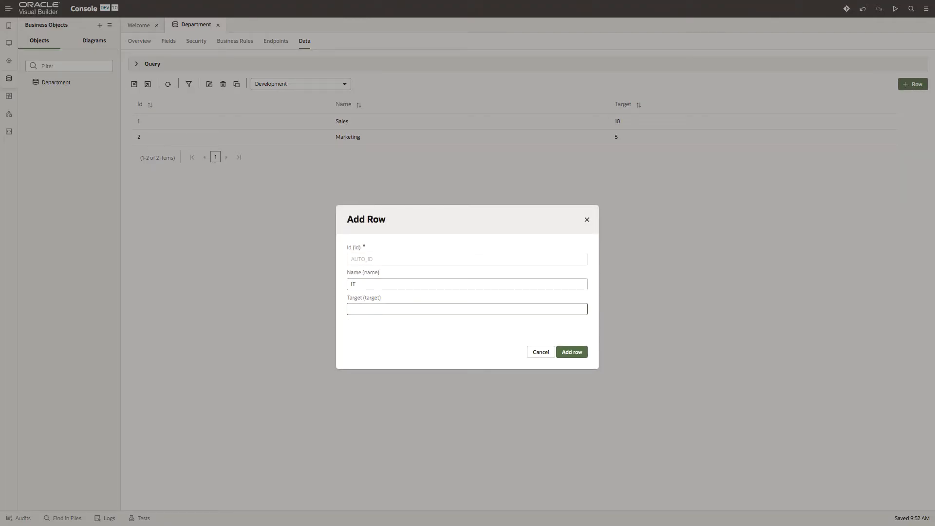
type("2")
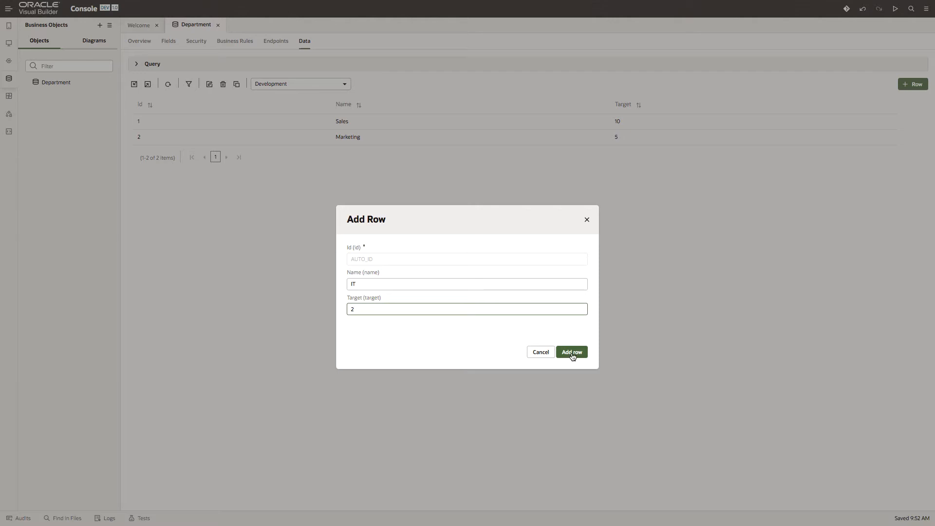
left_click(570, 352)
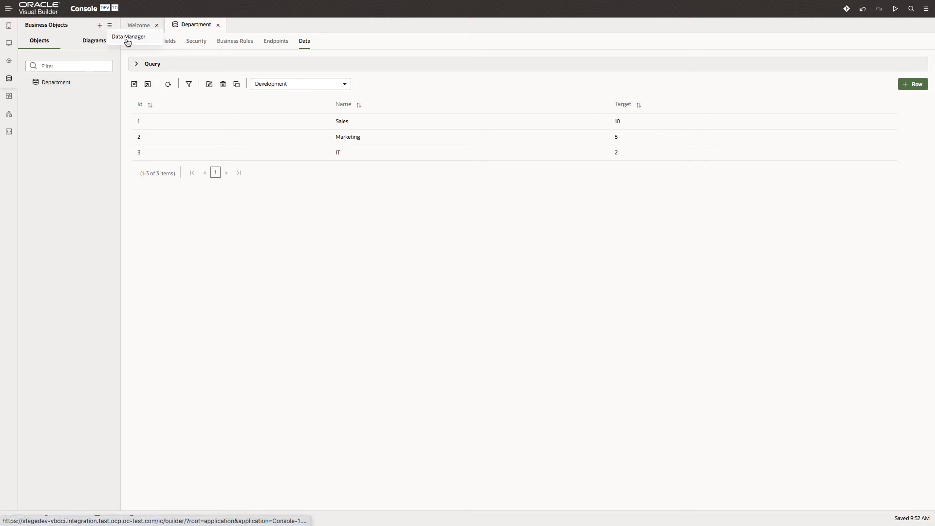
- Open the Data Manager page from the Business Objects menu
left_click(128, 37)
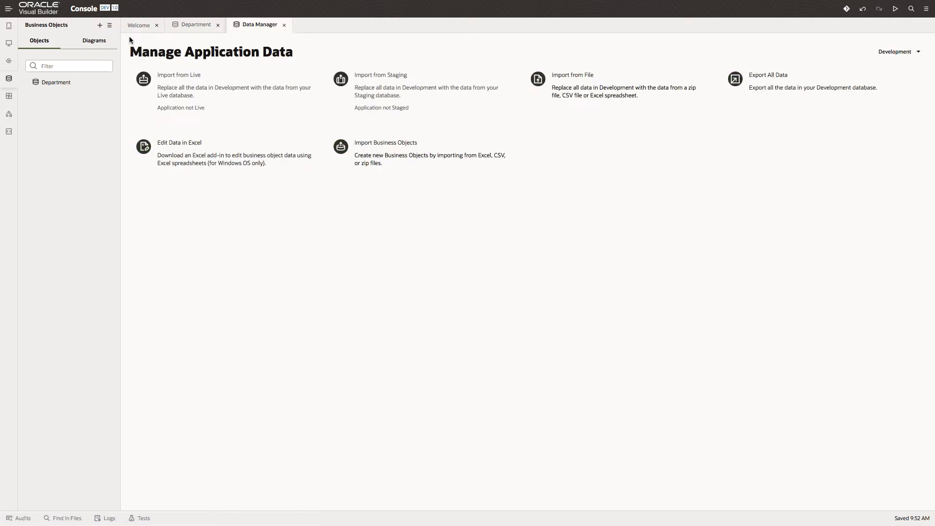
mouse_move(204, 236)
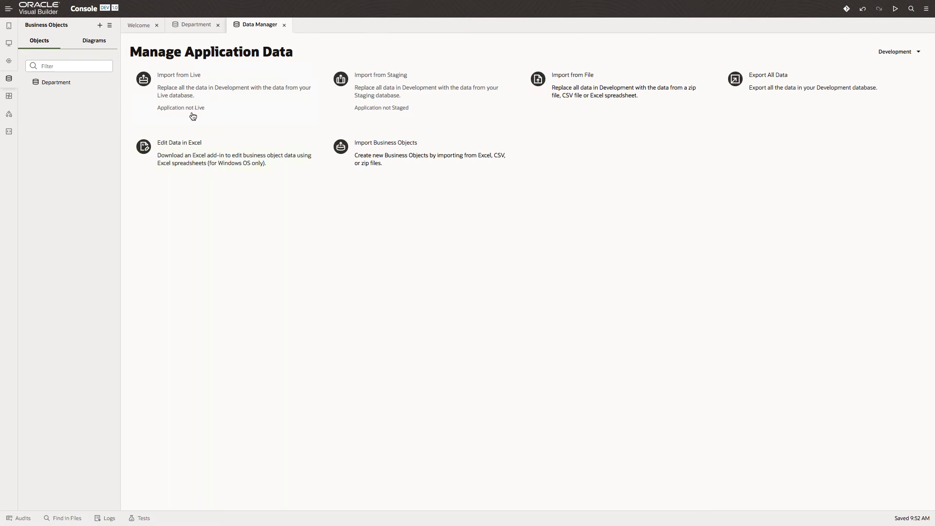
mouse_move(201, 117)
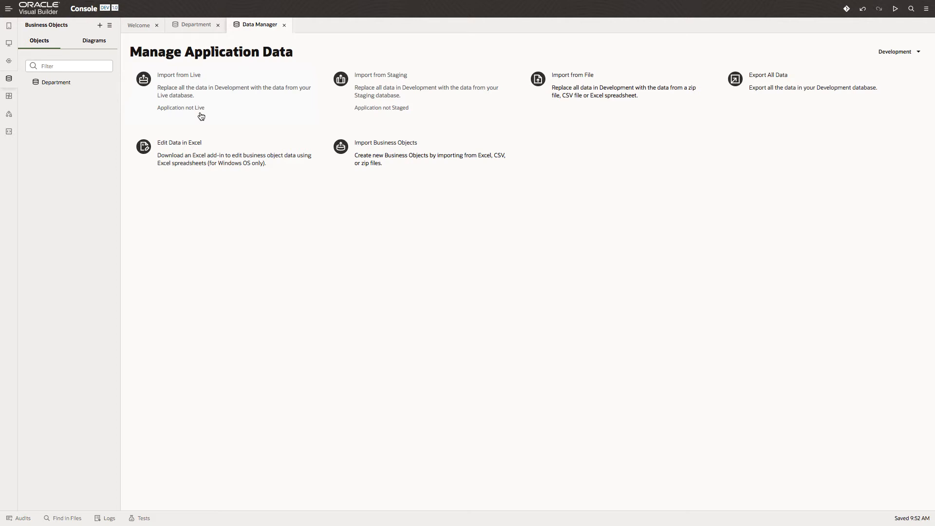
mouse_move(422, 117)
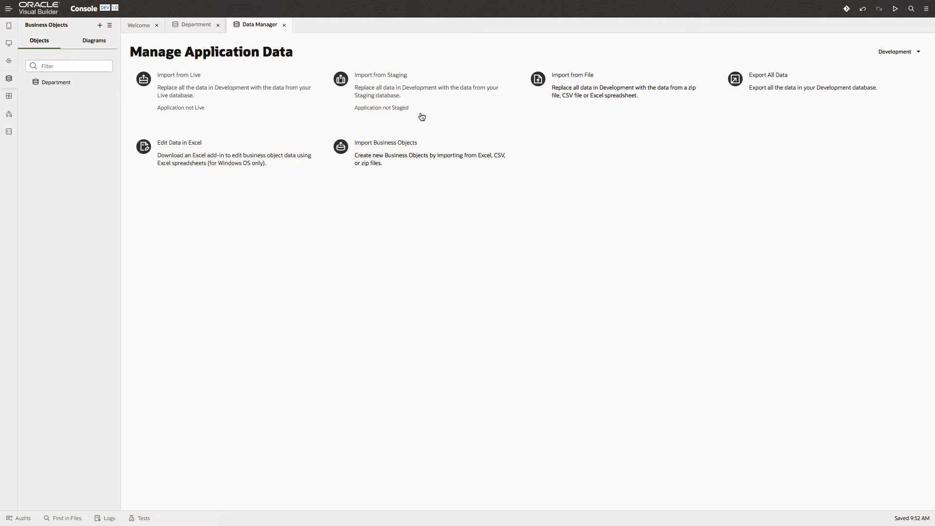
mouse_move(615, 112)
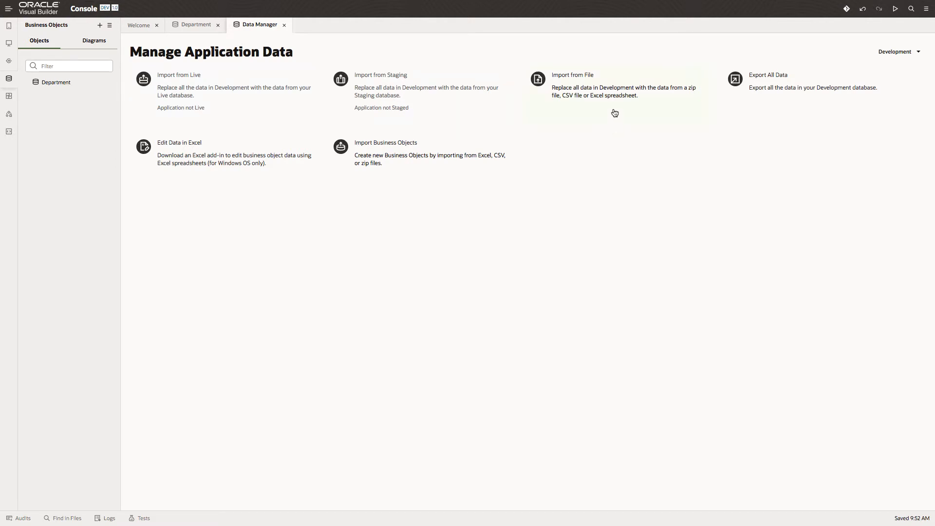
mouse_move(806, 117)
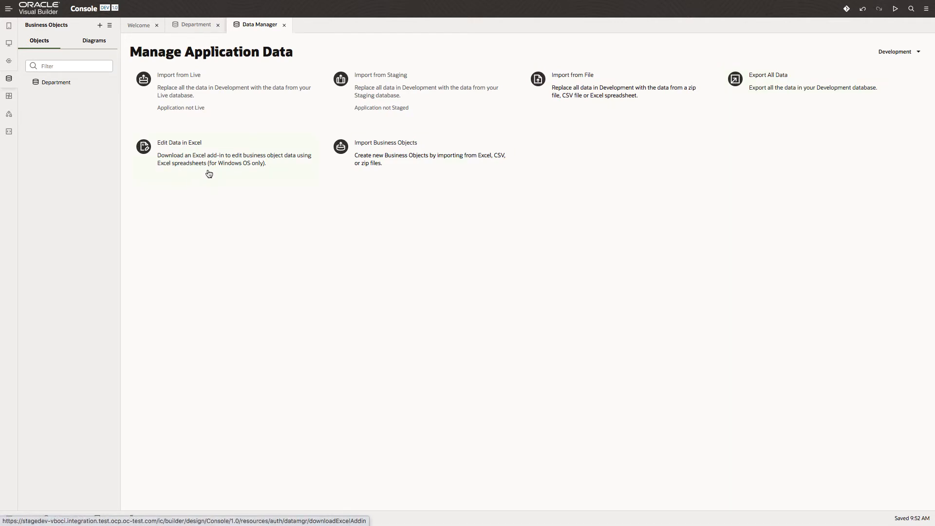
mouse_move(274, 167)
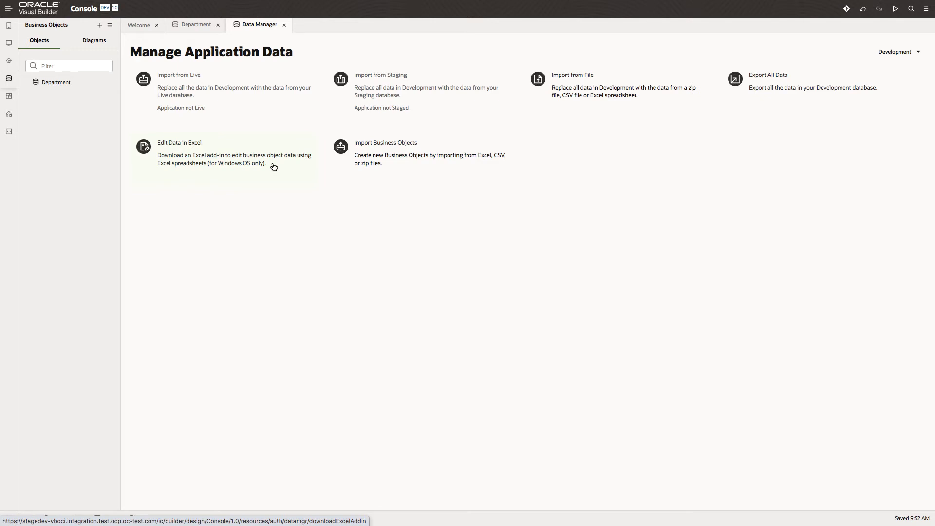
mouse_move(452, 163)
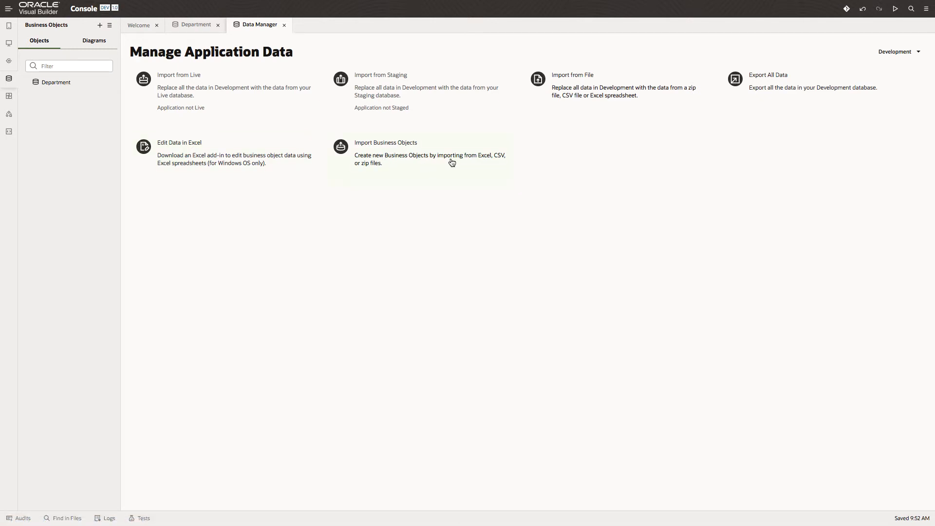
mouse_move(497, 162)
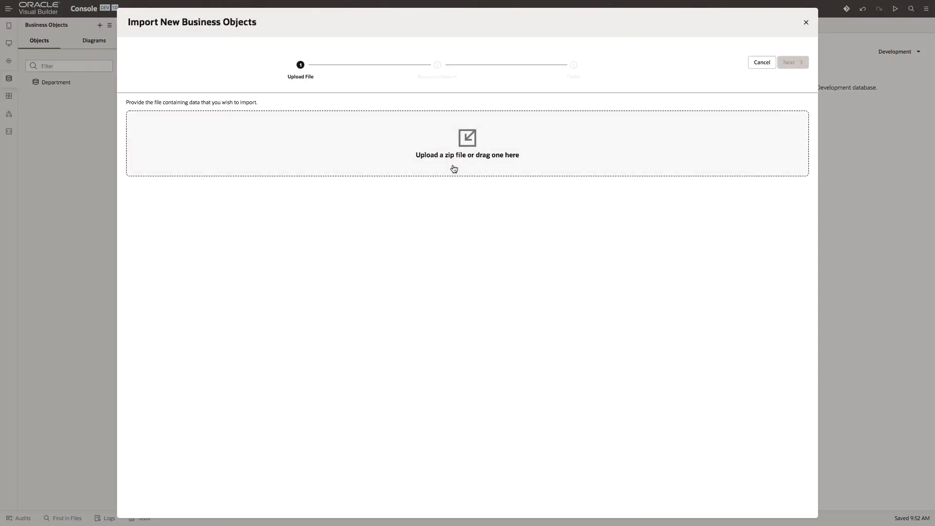
mouse_move(467, 139)
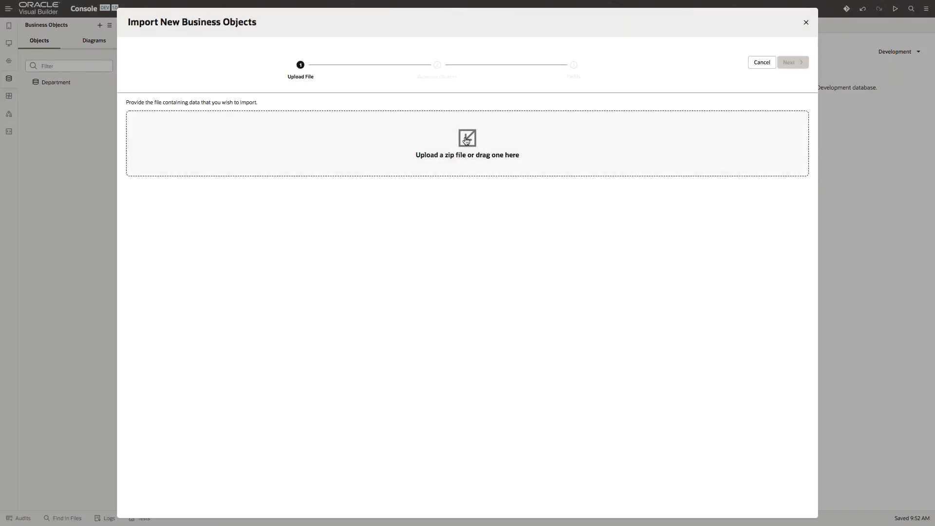
- Upload EmployeeInfo.xlsx from the IntroTutorials folder into the import wizard
left_click(467, 143)
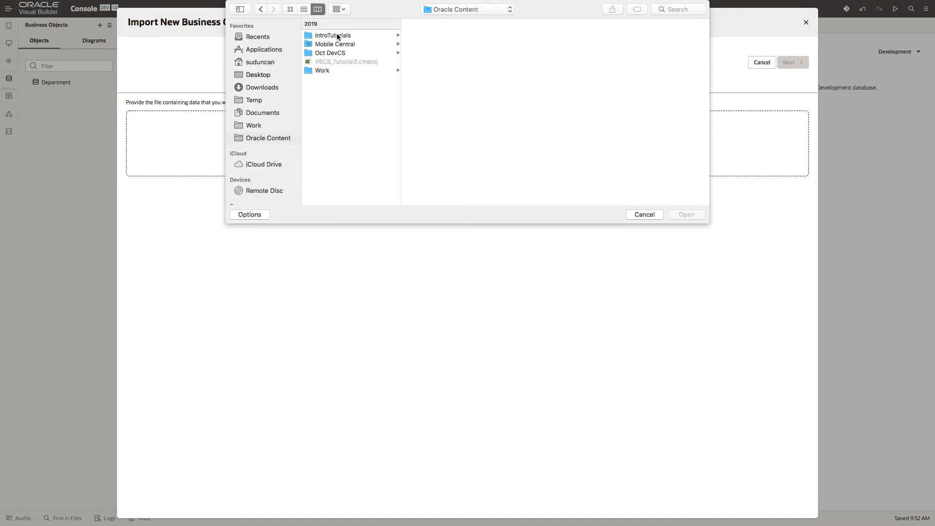
left_click(333, 35)
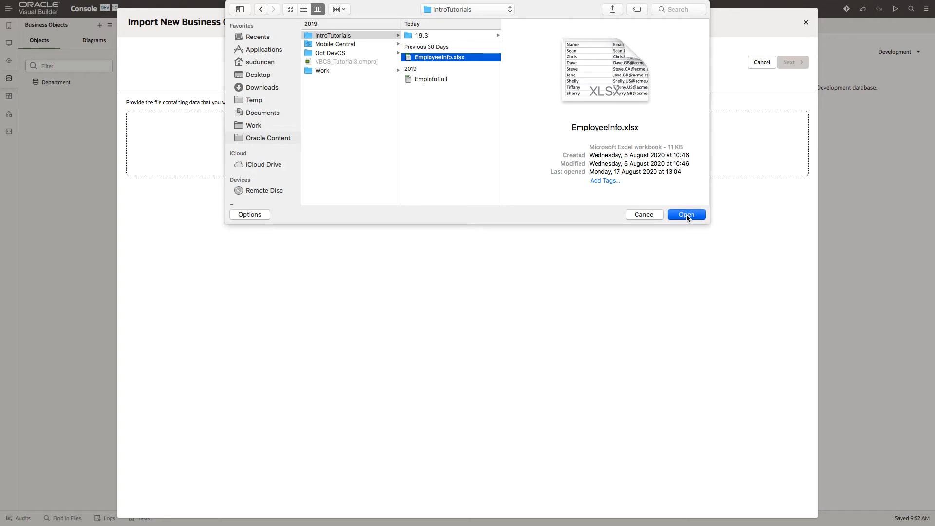
left_click(686, 214)
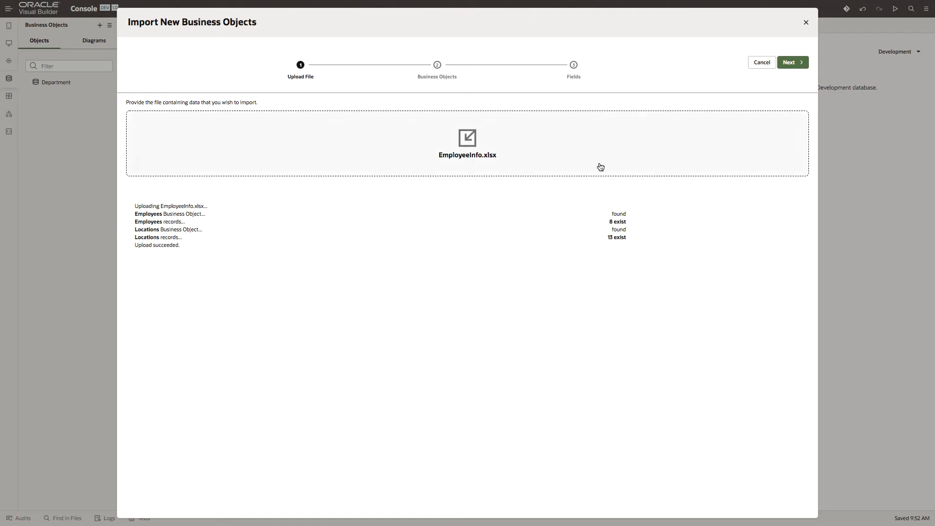
left_click(792, 61)
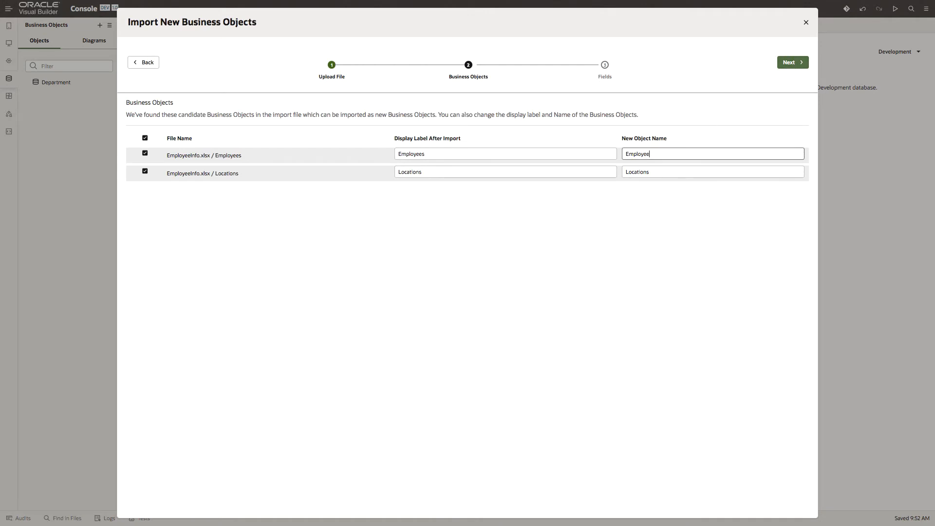
- Name the imported objects Employee and Location, then advance to the Fields step
left_click(713, 172)
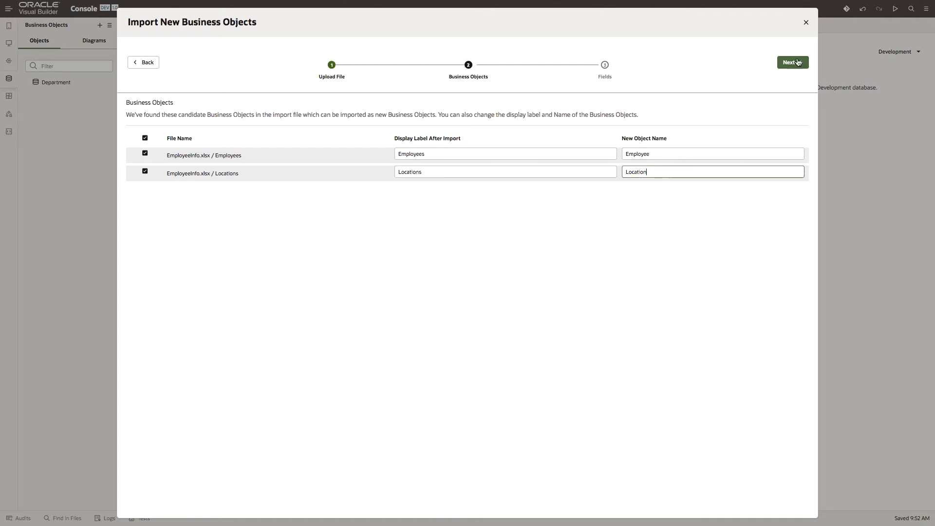
left_click(792, 61)
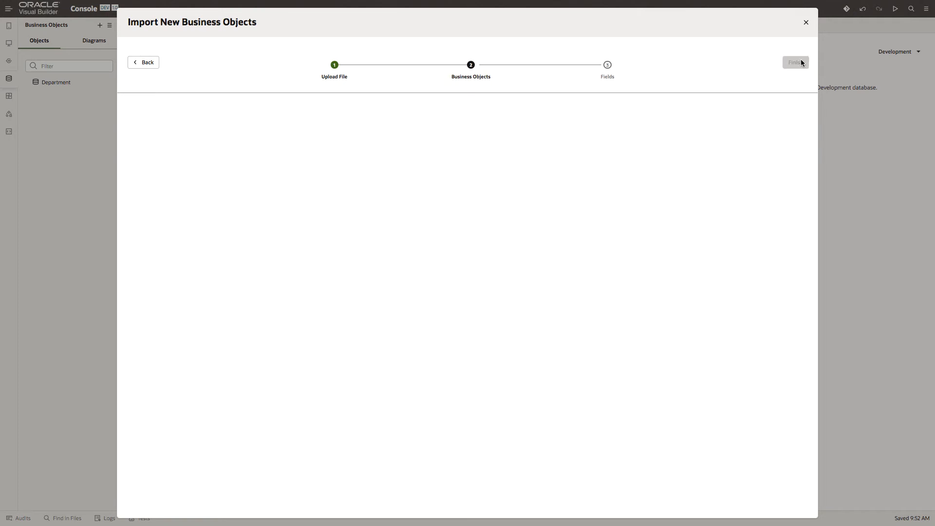
left_click(795, 62)
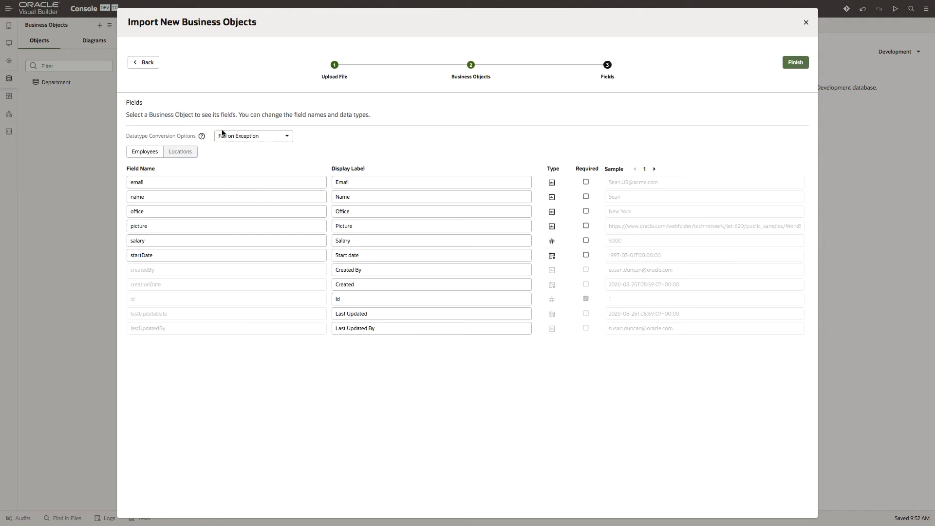
mouse_move(423, 139)
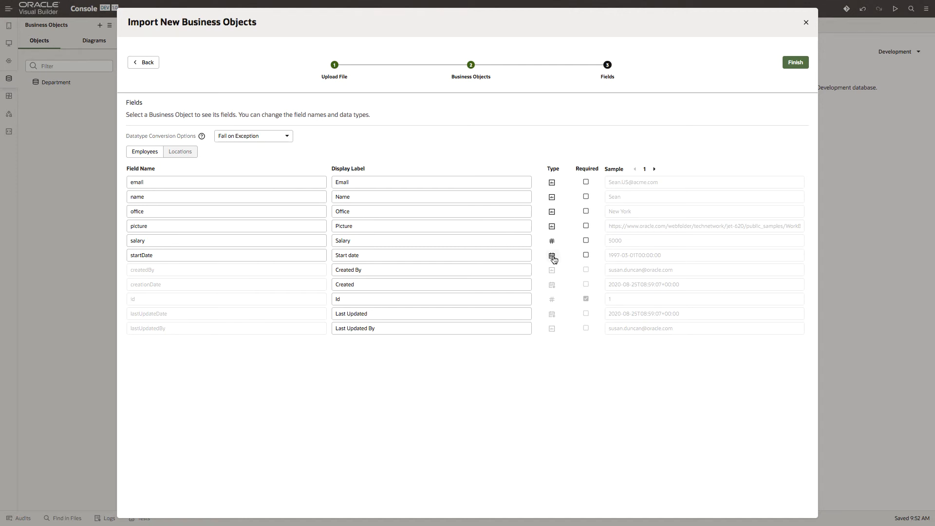
- Set startDate's type to Date, review the Locations fields, and finish the import
left_click(551, 254)
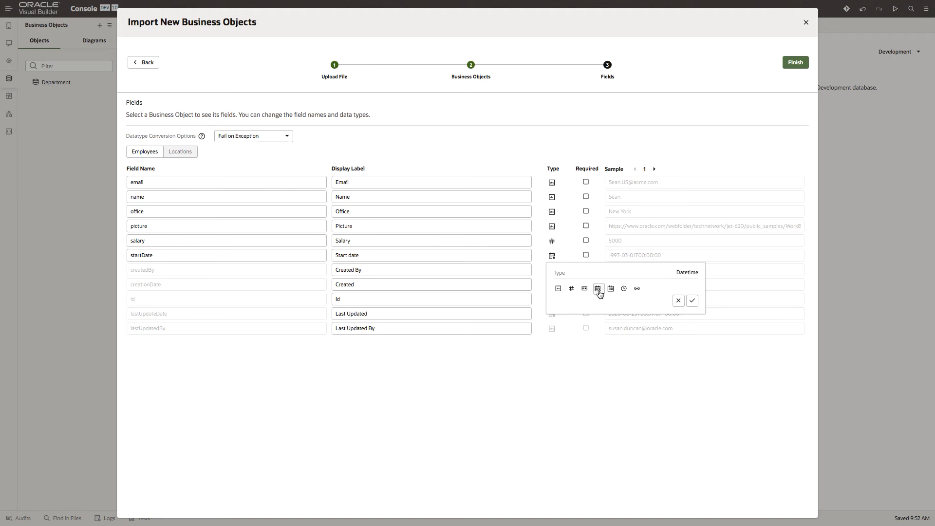
left_click(611, 288)
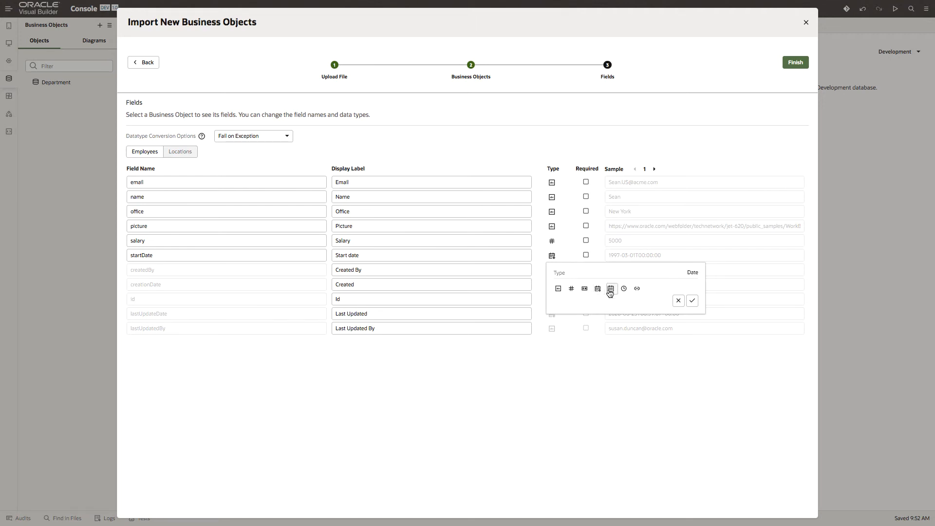
mouse_move(692, 301)
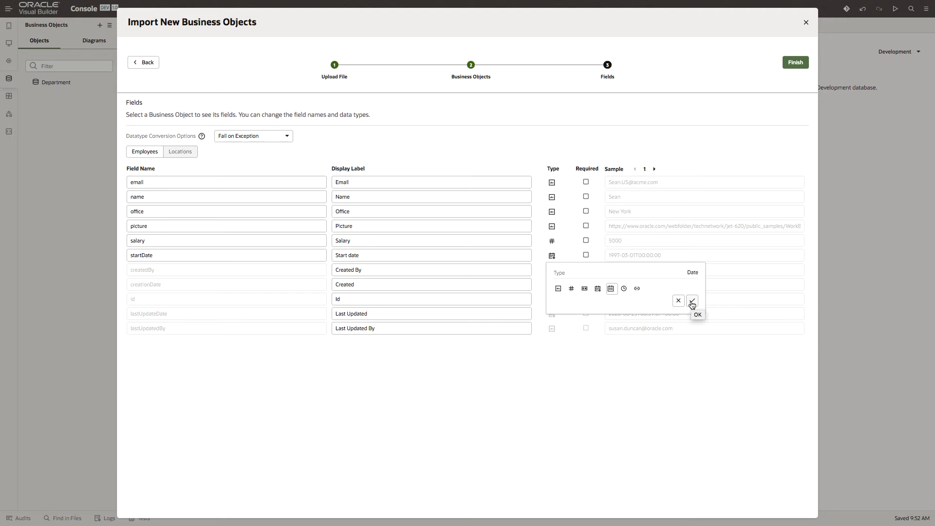
left_click(693, 300)
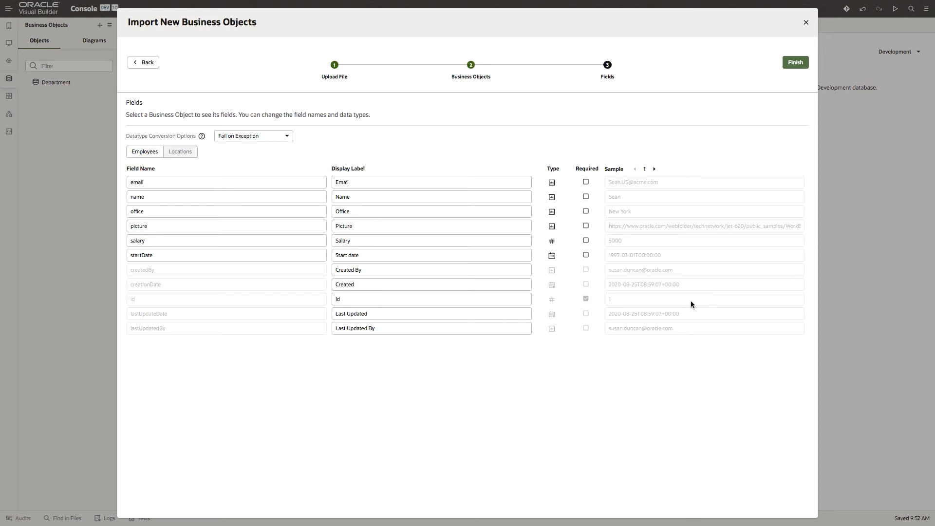
mouse_move(180, 151)
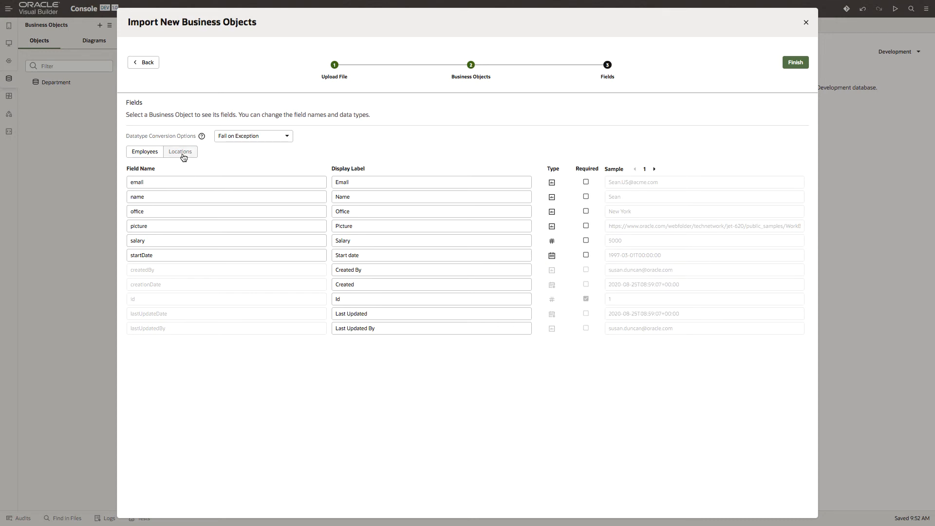
left_click(180, 151)
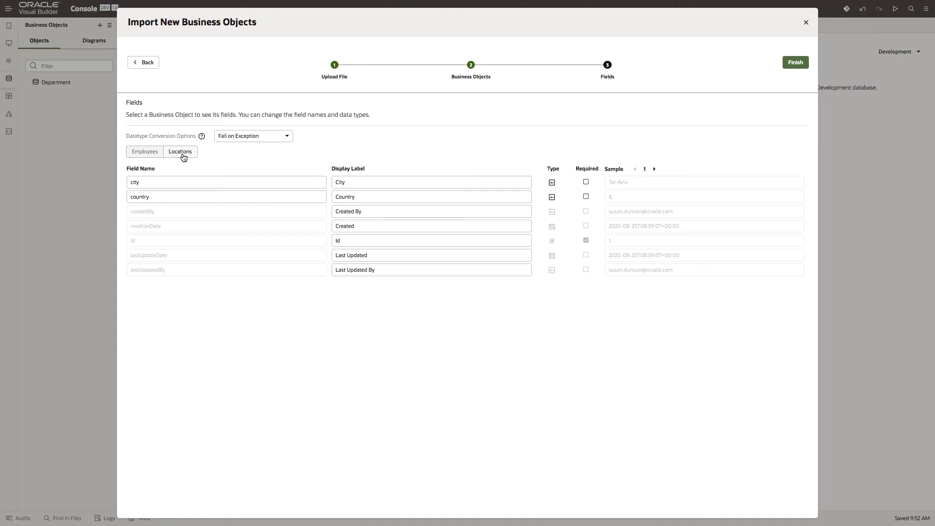
mouse_move(488, 141)
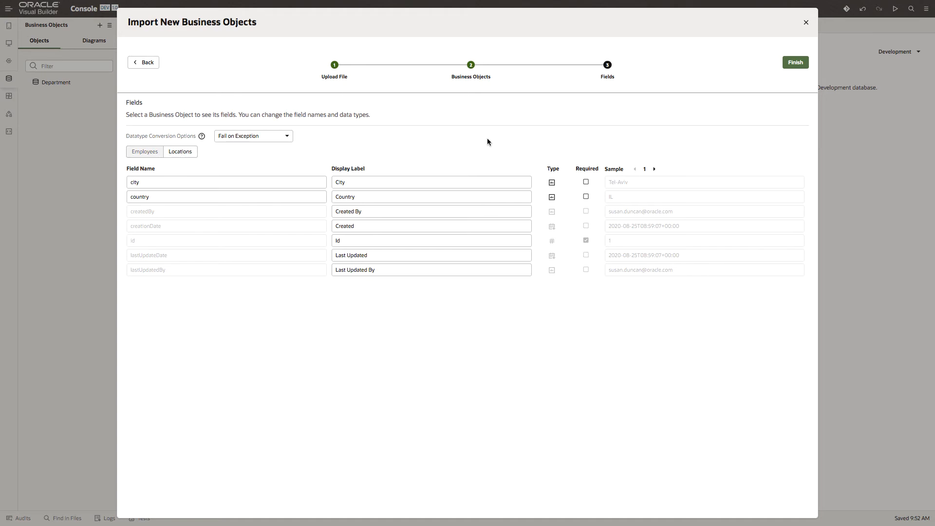
left_click(795, 62)
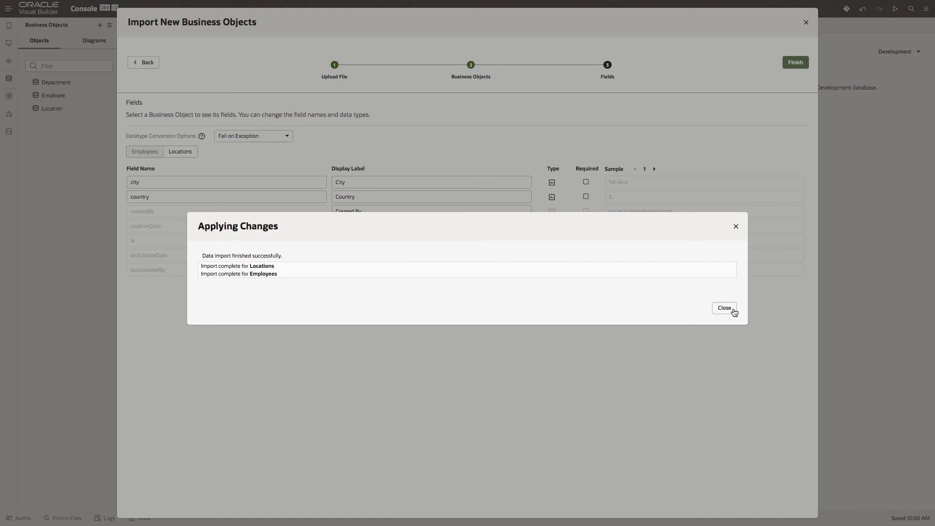
- Dismiss the import summary and review Employee's fields and its eight data records
left_click(725, 308)
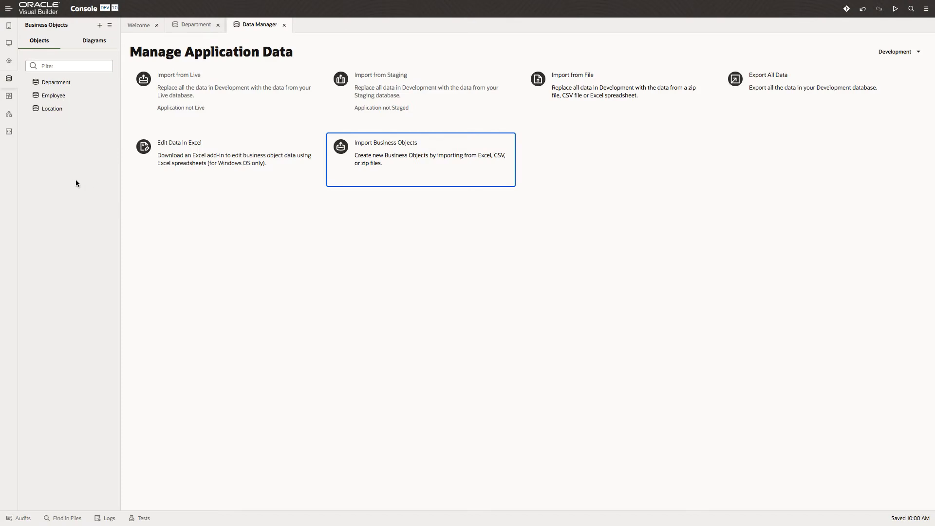
mouse_move(56, 110)
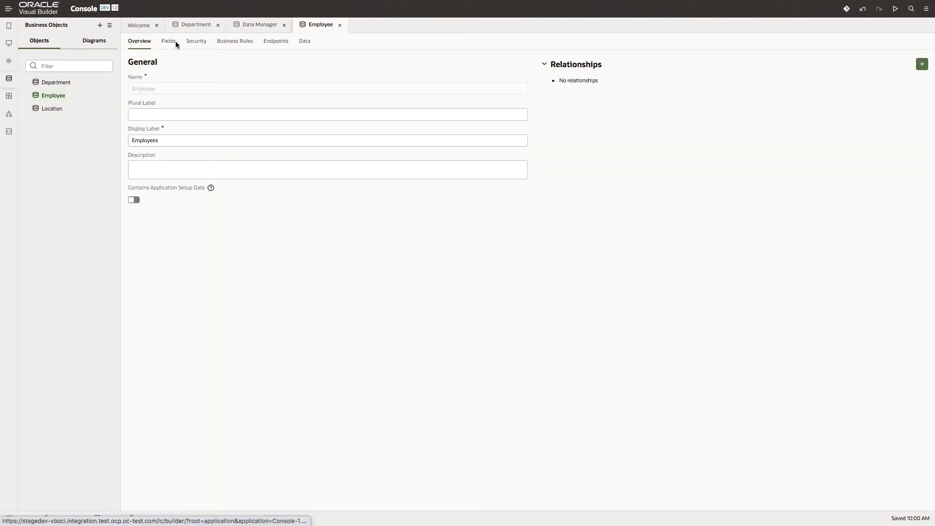
left_click(168, 40)
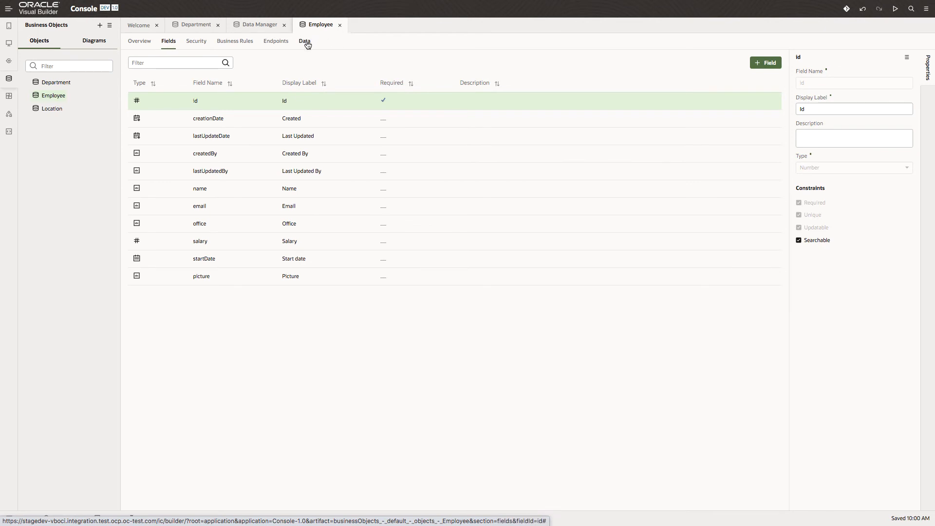
left_click(305, 40)
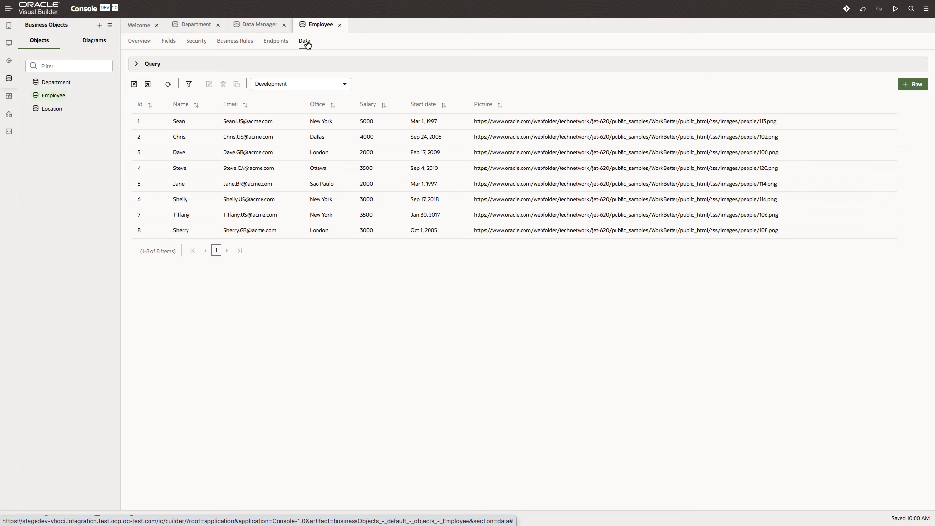
left_click(168, 40)
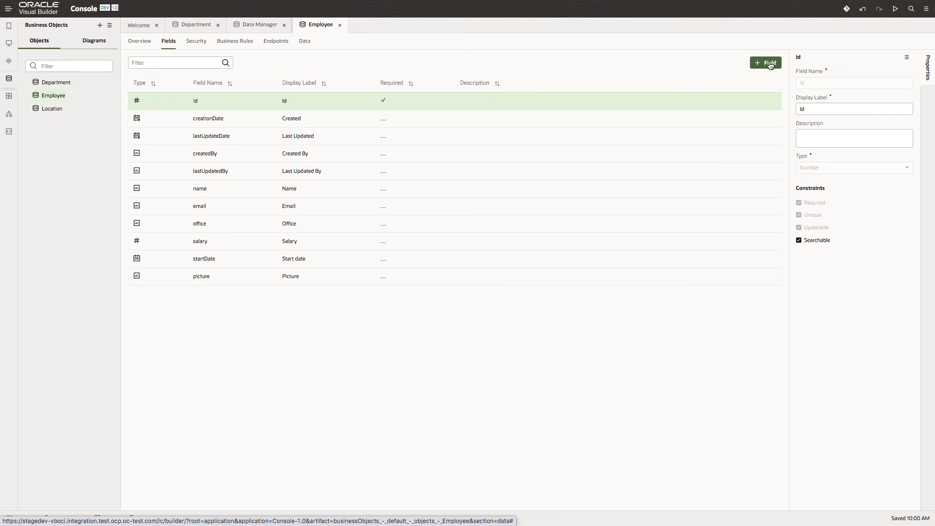
left_click(766, 62)
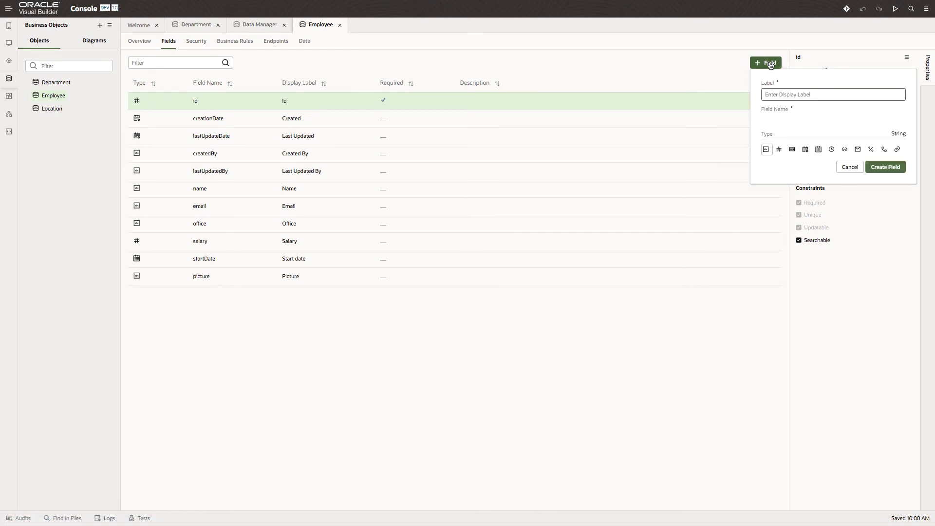
- Create a Department field on Employee referencing the Department business object, displayed by Name
type("Department")
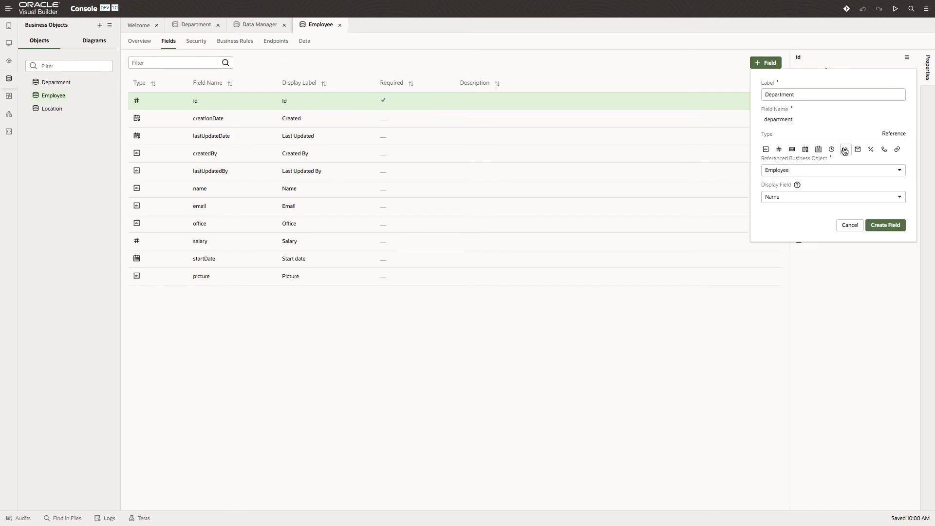
left_click(832, 170)
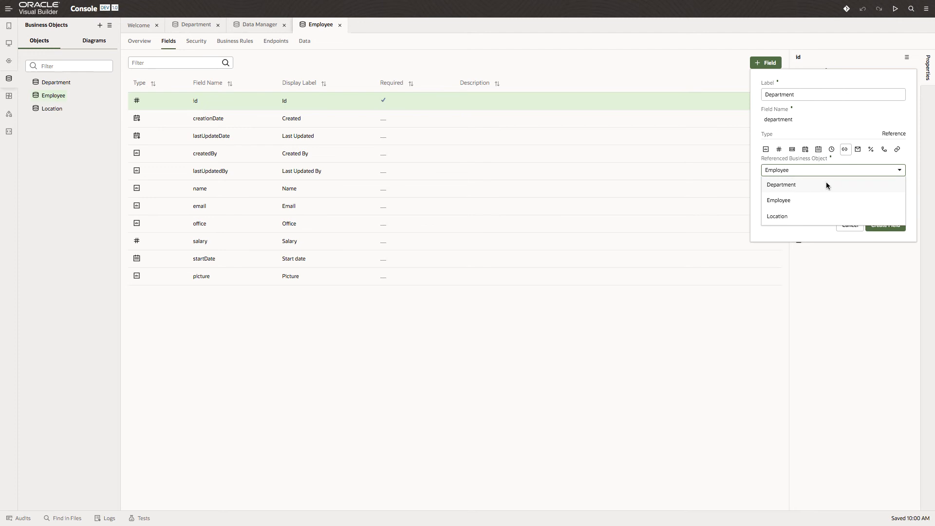
left_click(782, 184)
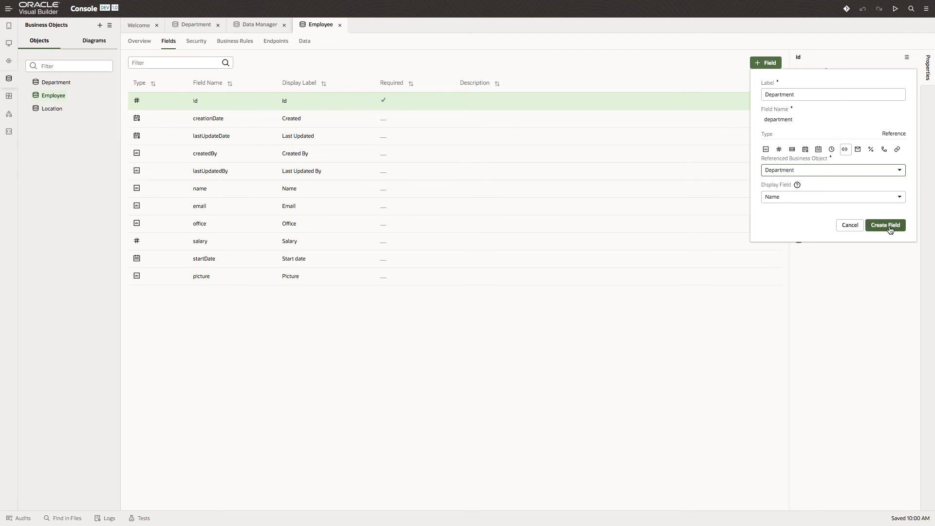
left_click(885, 225)
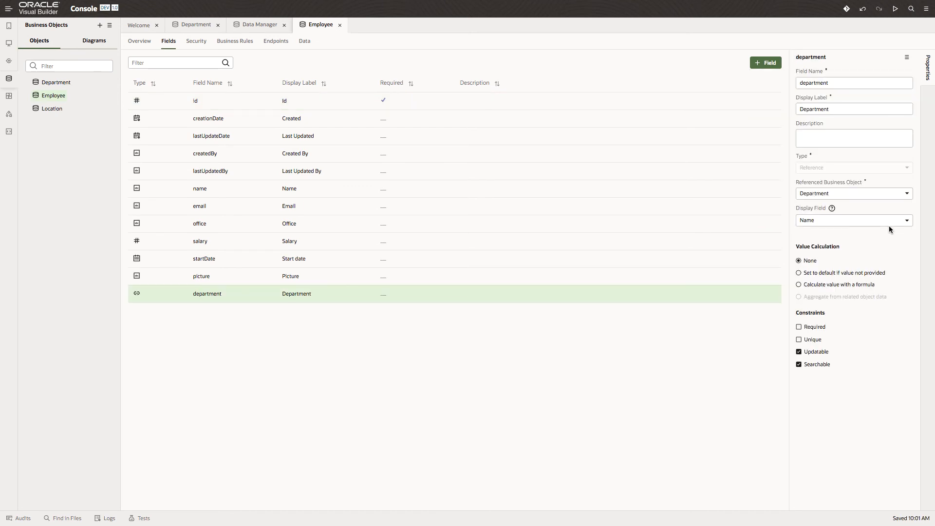
- Start a new Employee field labelled Location
left_click(766, 62)
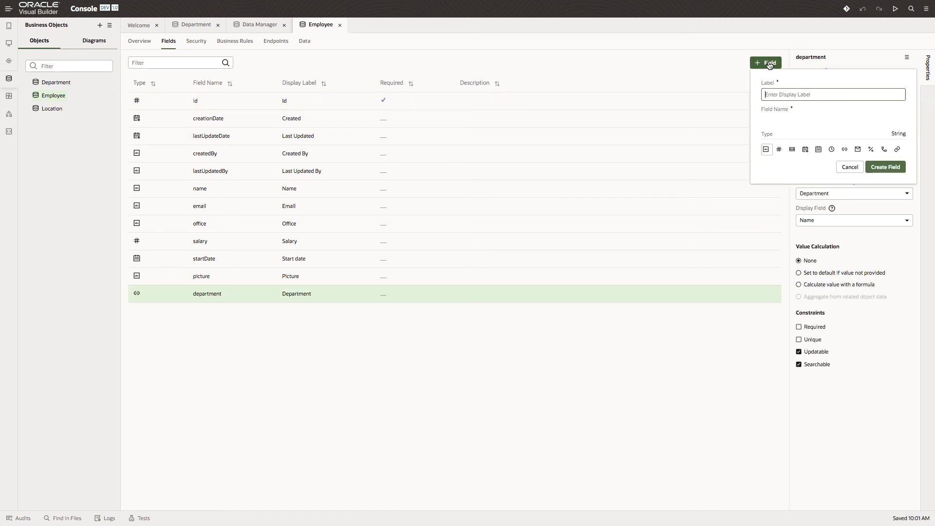
type("Locati")
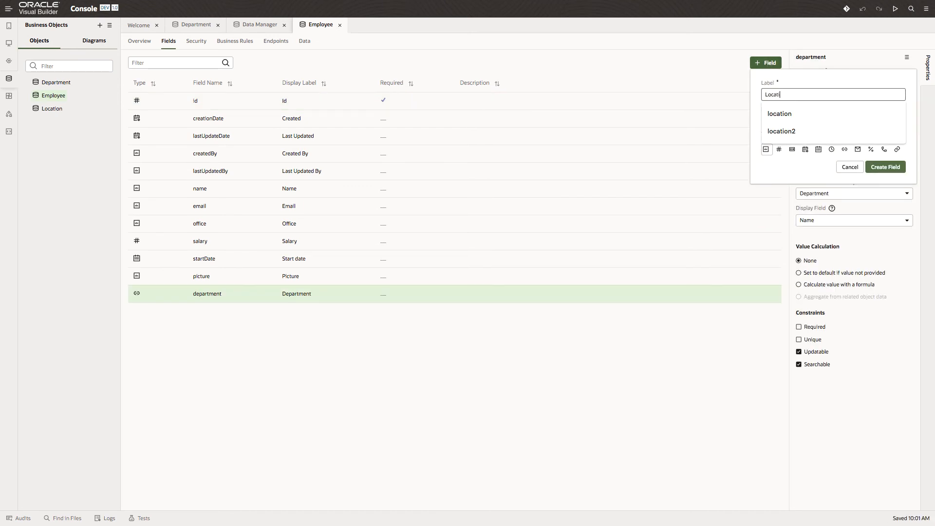
left_click(779, 113)
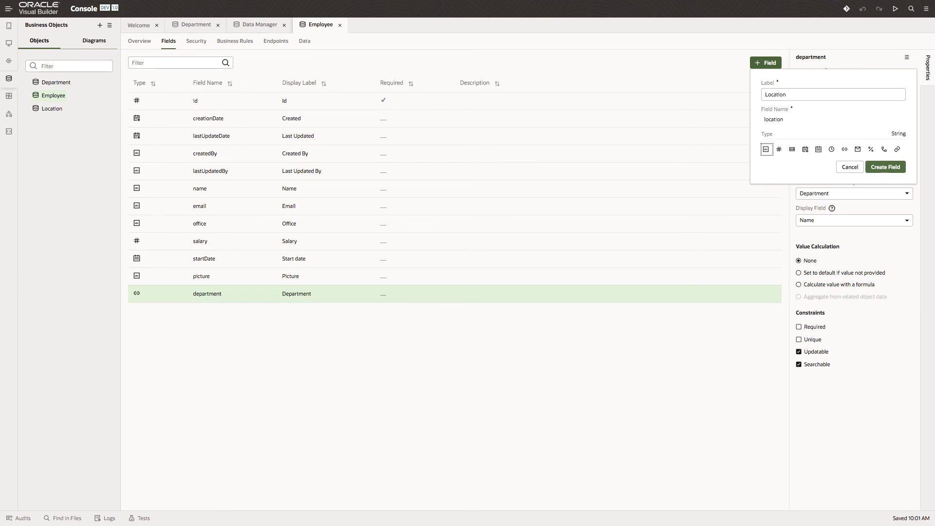
- Make Location a reference to the Location business object, displayed by City
left_click(845, 149)
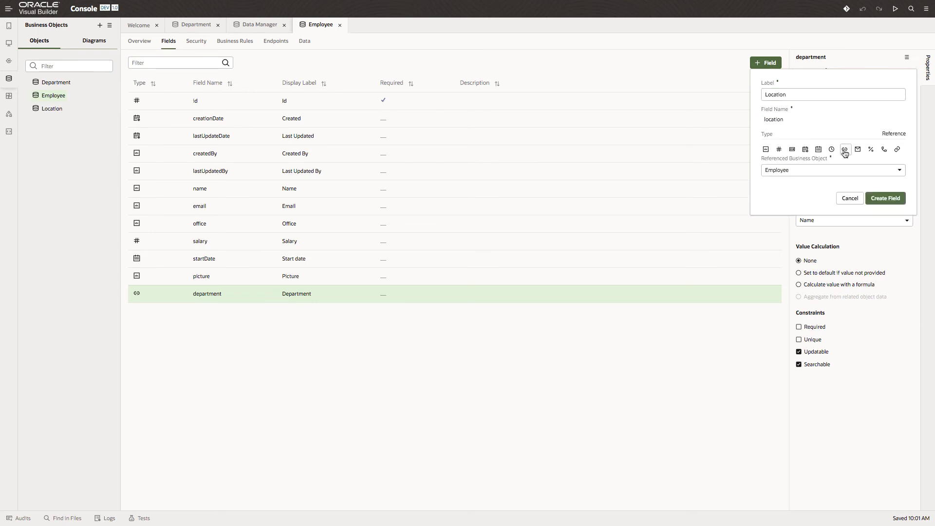
left_click(831, 170)
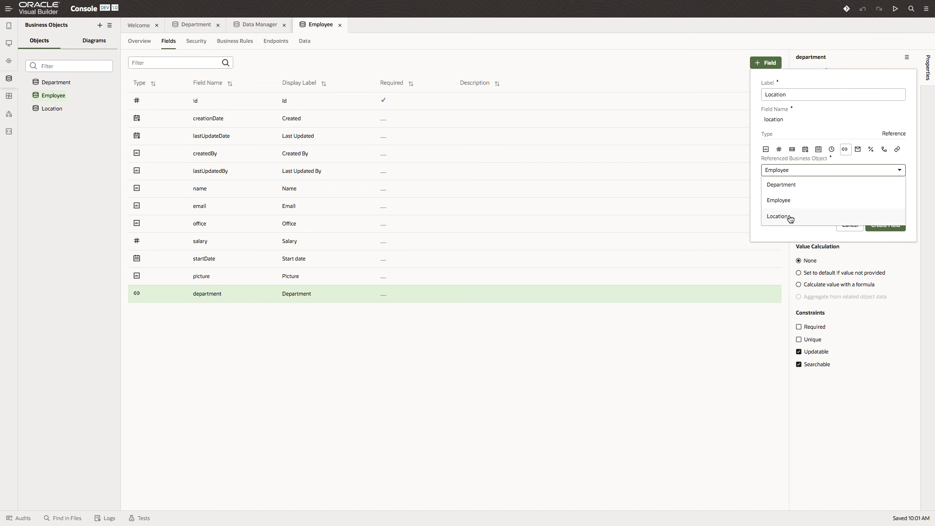
left_click(777, 215)
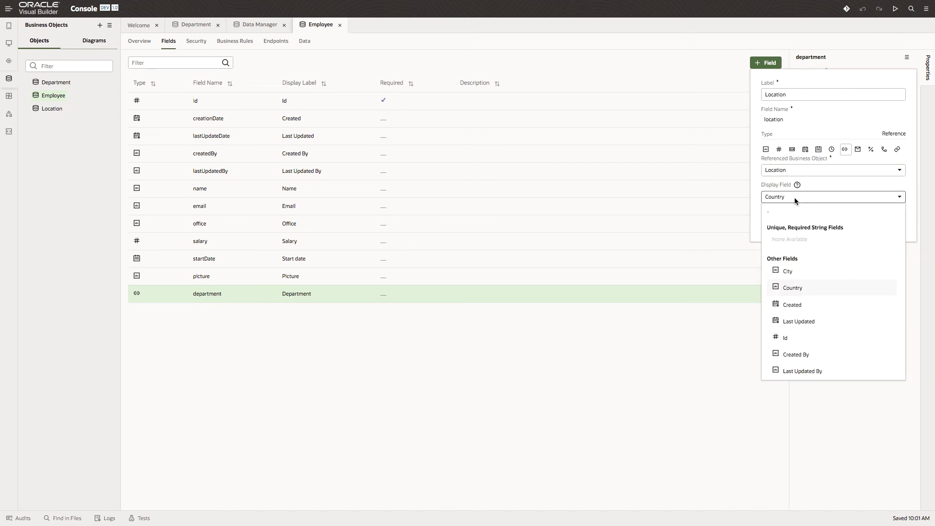
left_click(787, 271)
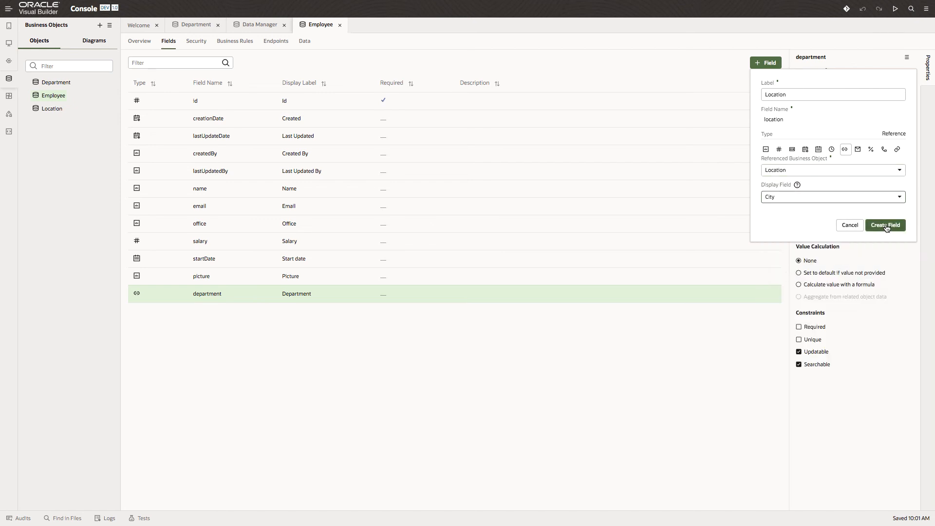
left_click(885, 225)
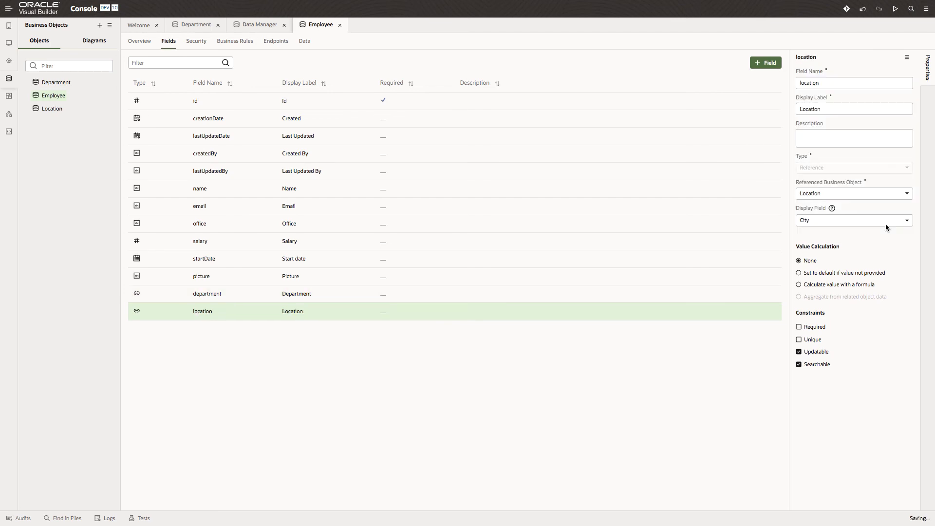
- Create a Boolean field labelled Approved on Employee
left_click(766, 63)
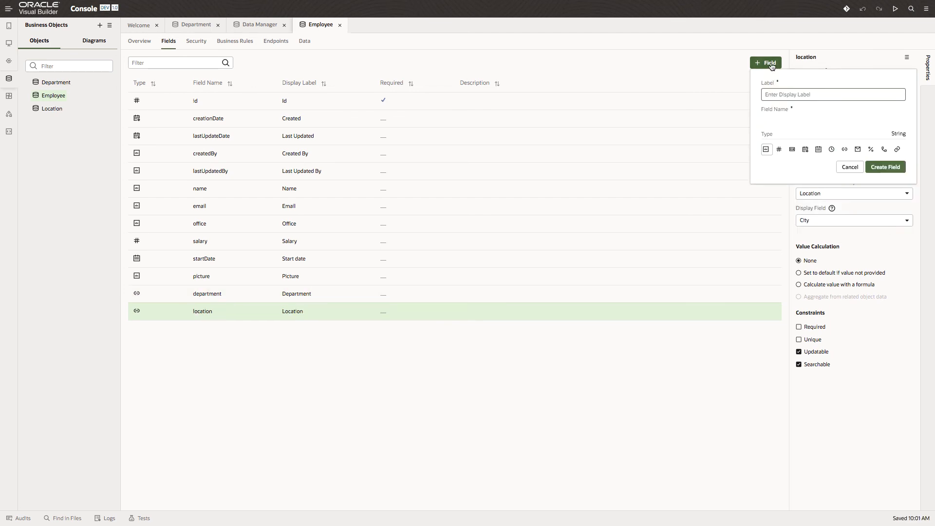
type("A")
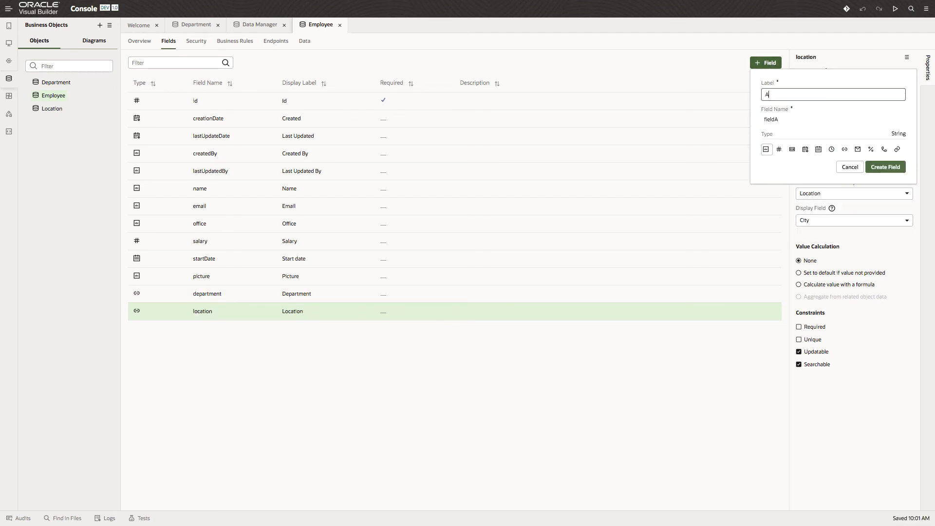
type("pproved")
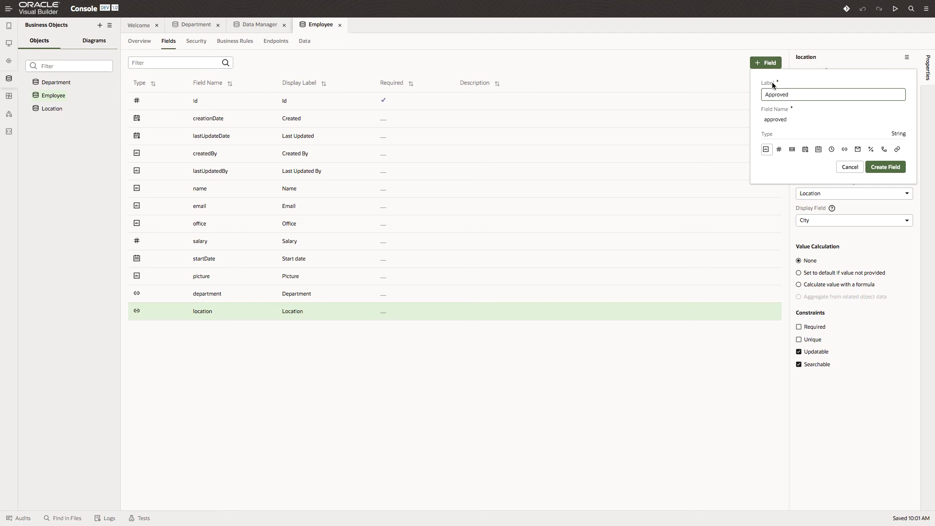
mouse_move(795, 150)
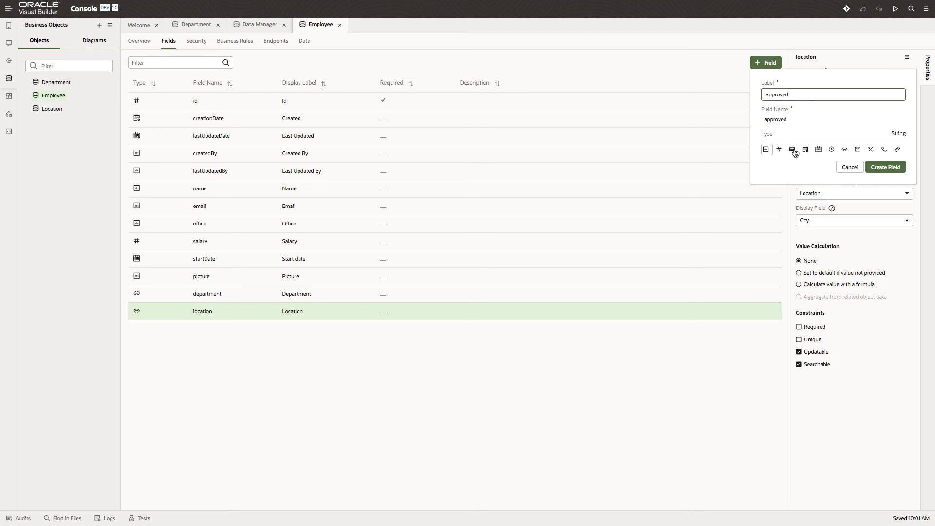
left_click(792, 149)
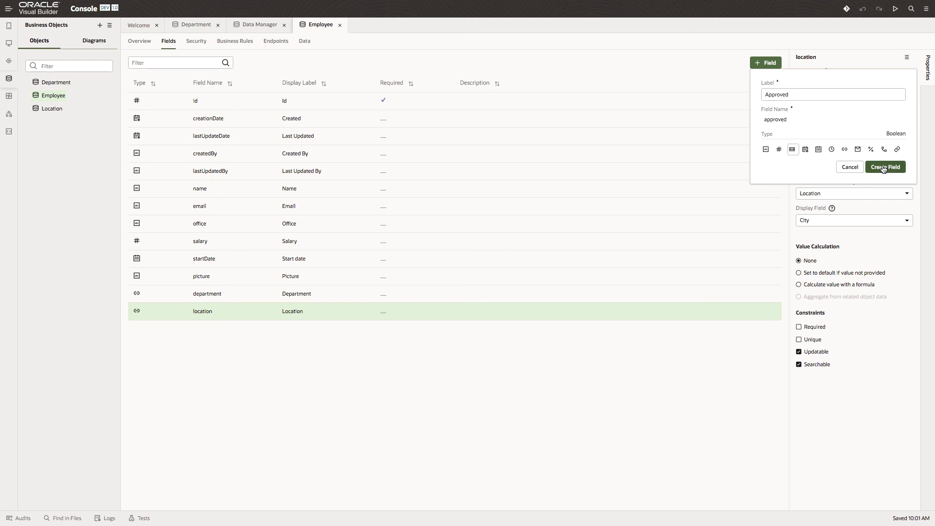
left_click(885, 167)
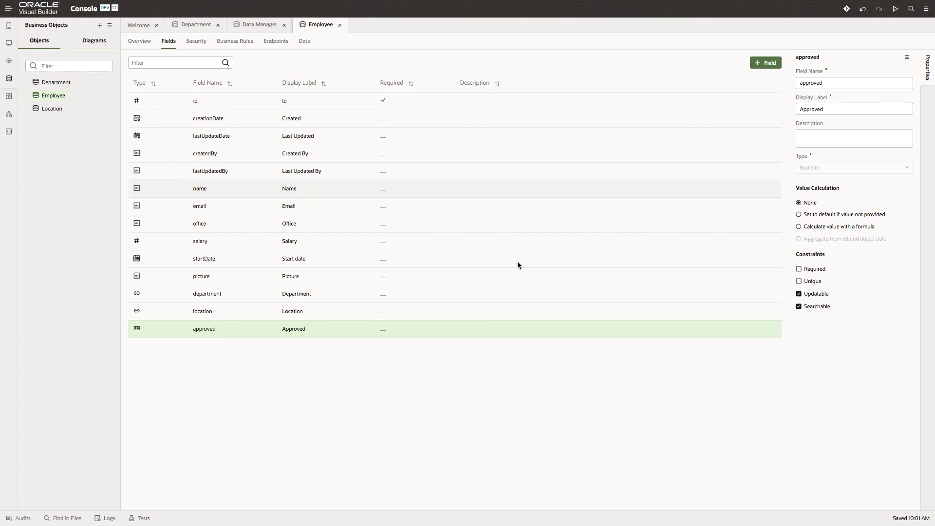
mouse_move(354, 330)
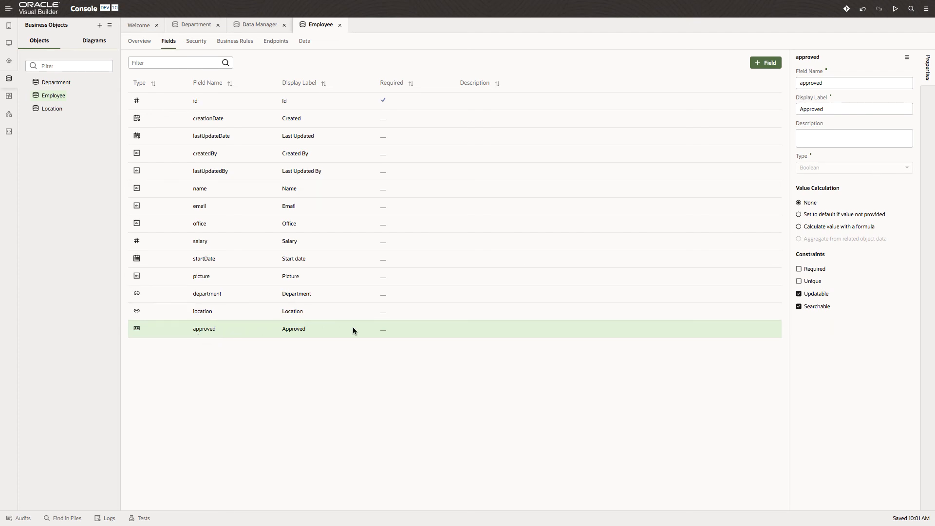
mouse_move(818, 234)
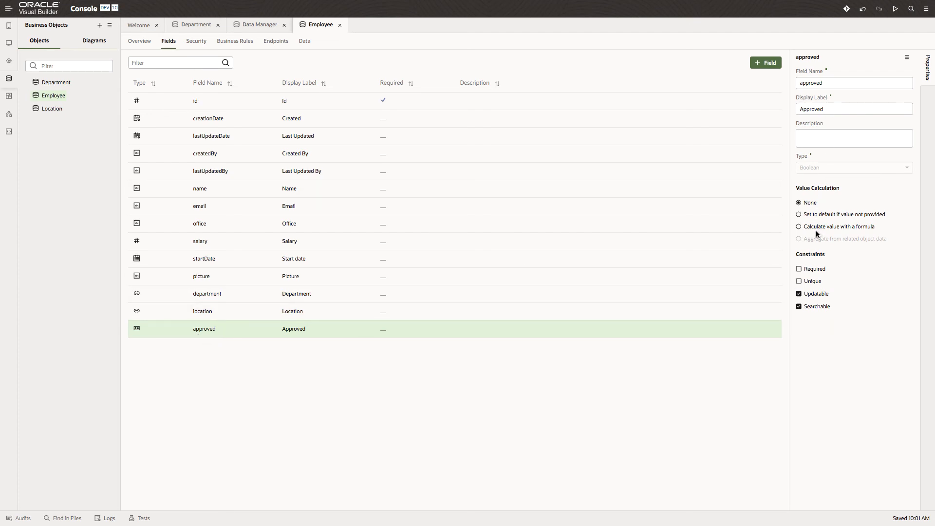
- Set approved to default to false when no value is provided
left_click(799, 214)
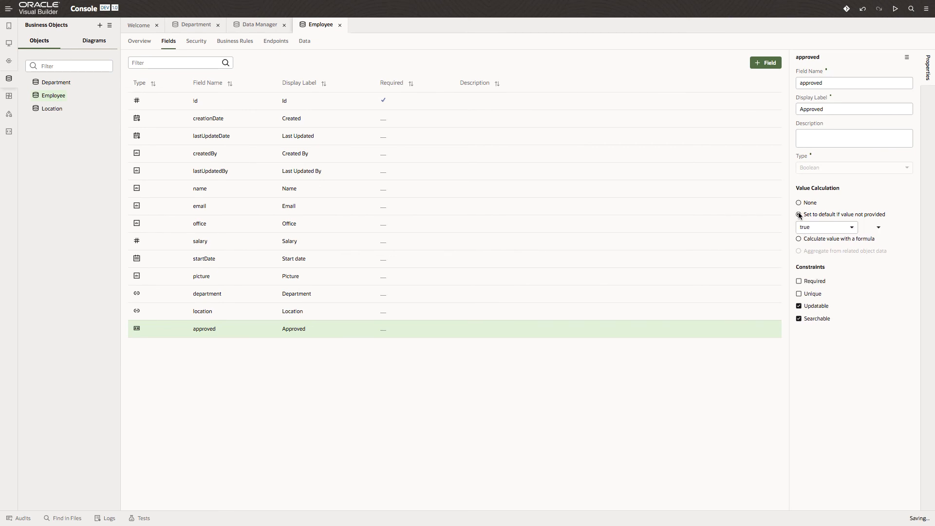
left_click(851, 228)
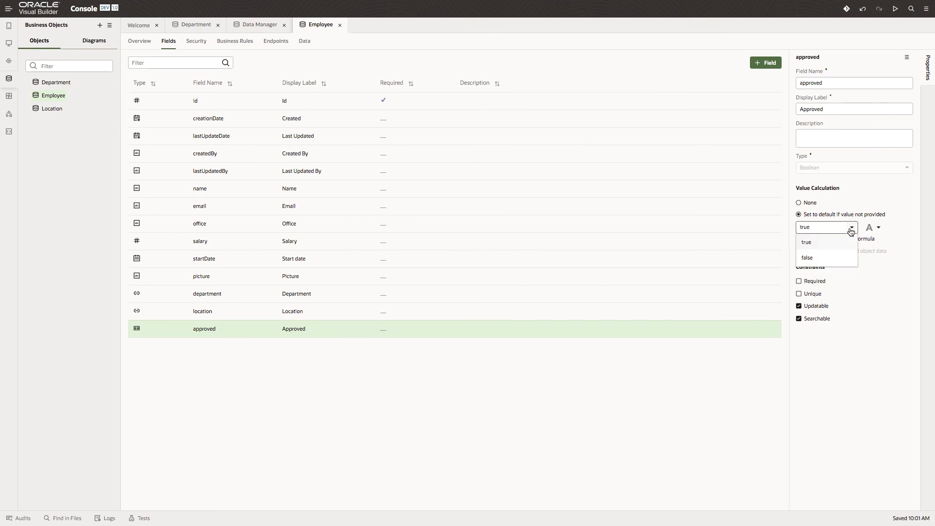
left_click(807, 258)
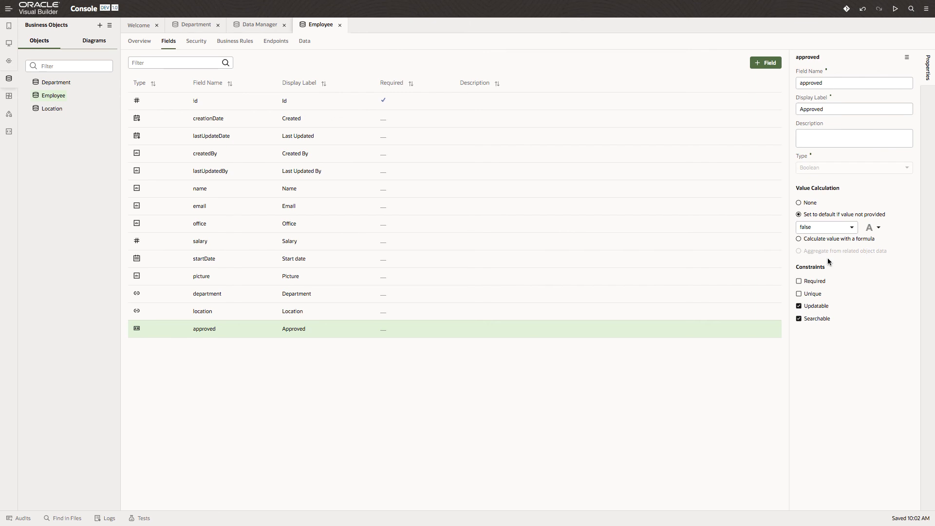
mouse_move(269, 113)
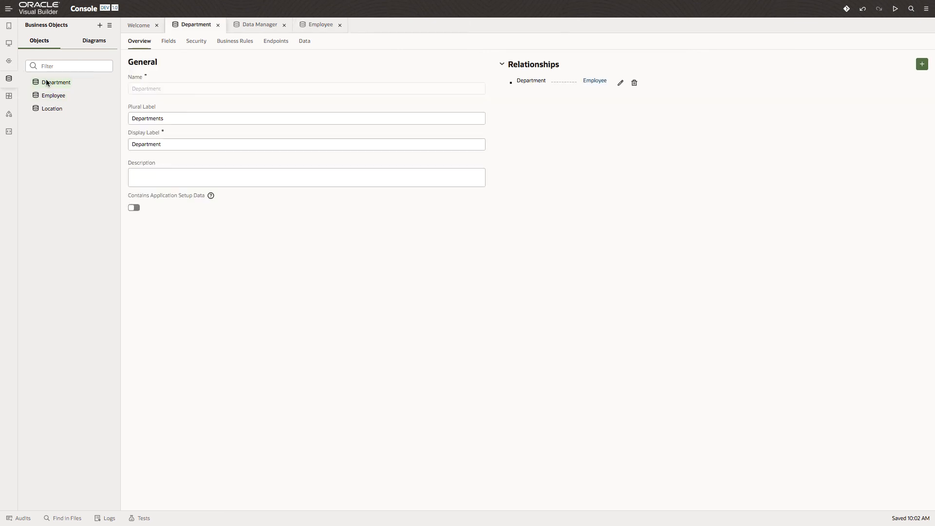
- On Department's Fields tab, create a Number field labelled Total Emps
left_click(168, 40)
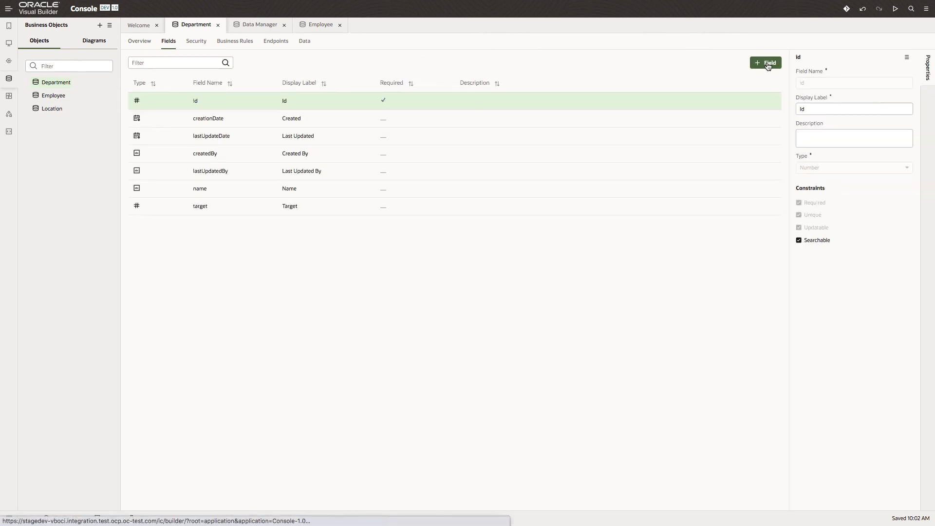
left_click(766, 63)
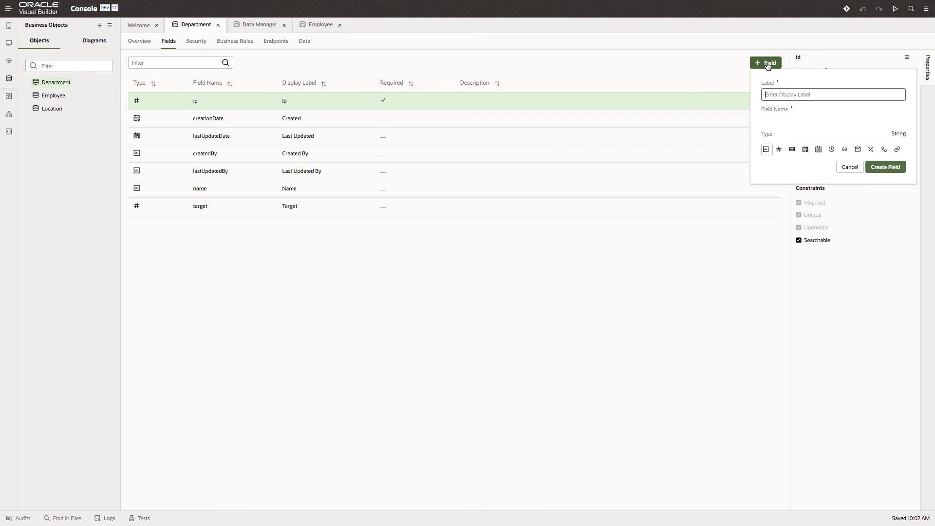
type("Total Emps")
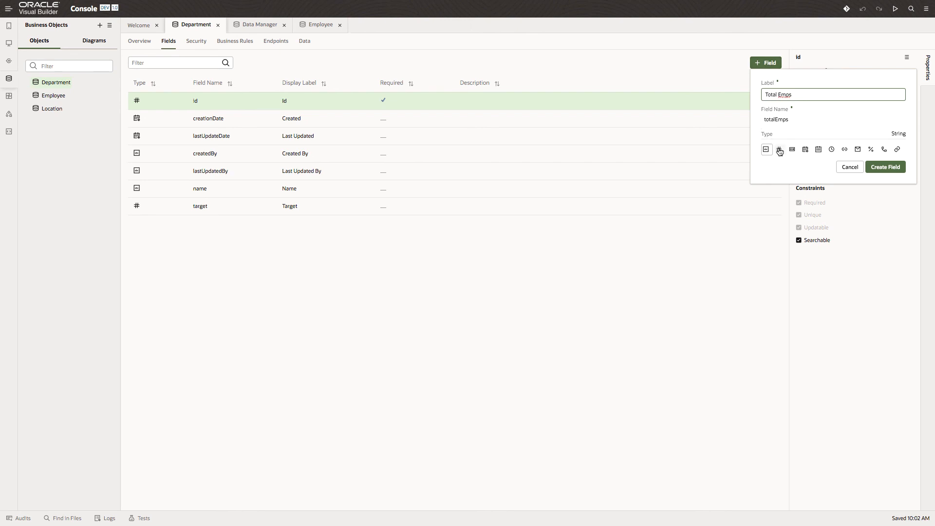
mouse_move(780, 149)
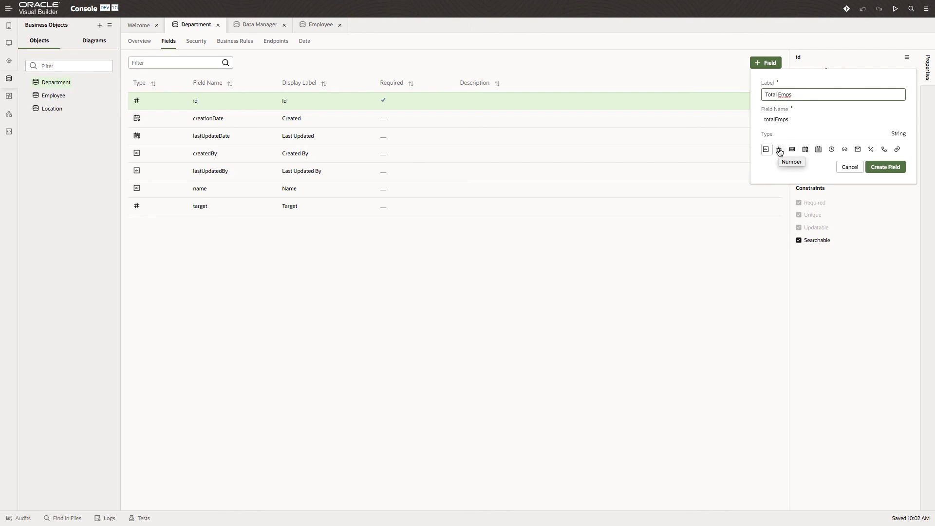
left_click(779, 149)
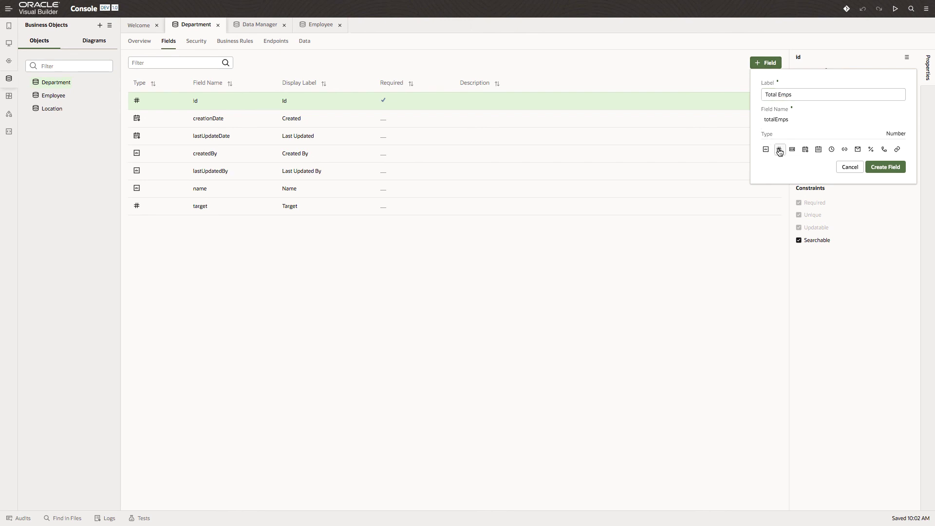
left_click(885, 167)
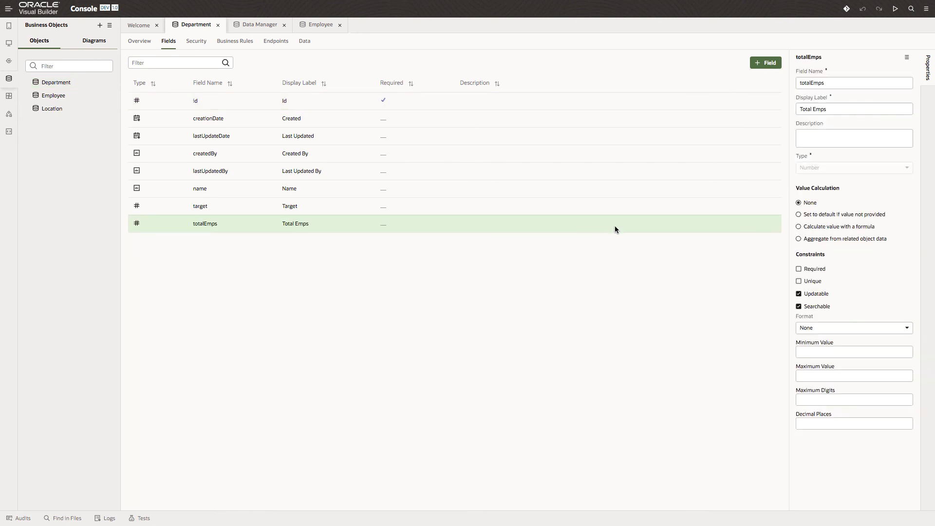
- Calculate totalEmps as a Count aggregation of related Employees, and save the aggregation
left_click(799, 239)
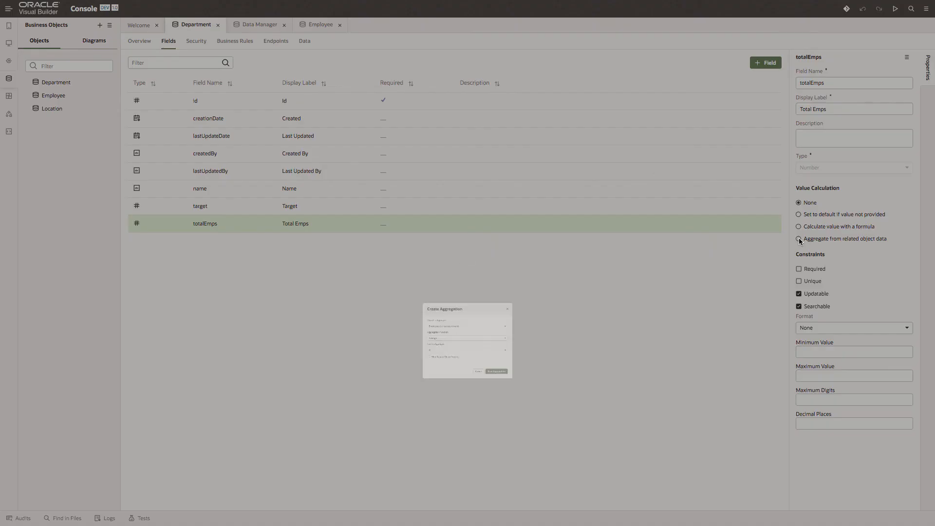
left_click(799, 239)
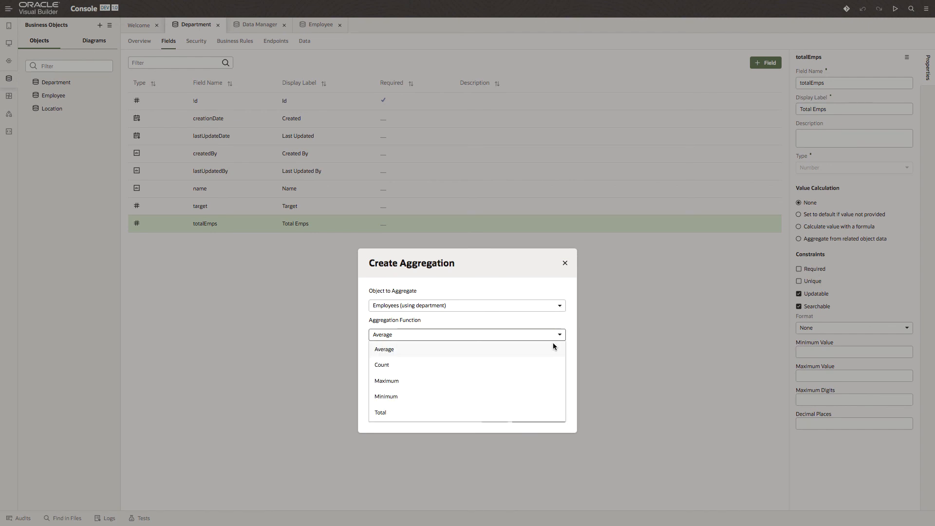
left_click(382, 365)
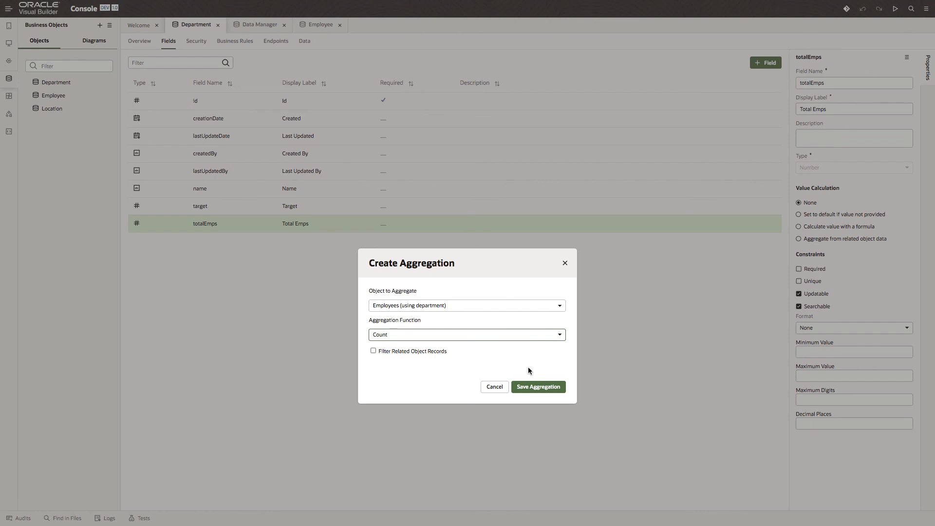
left_click(537, 387)
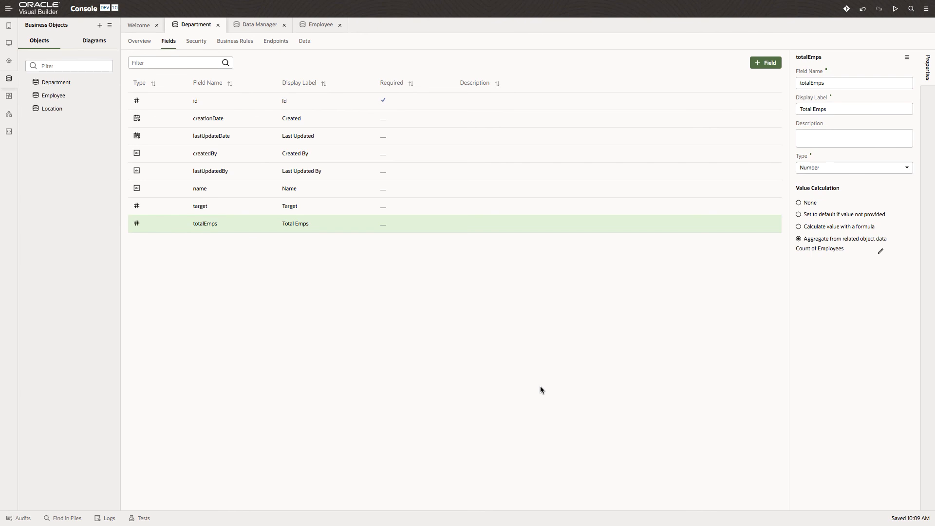
mouse_move(607, 366)
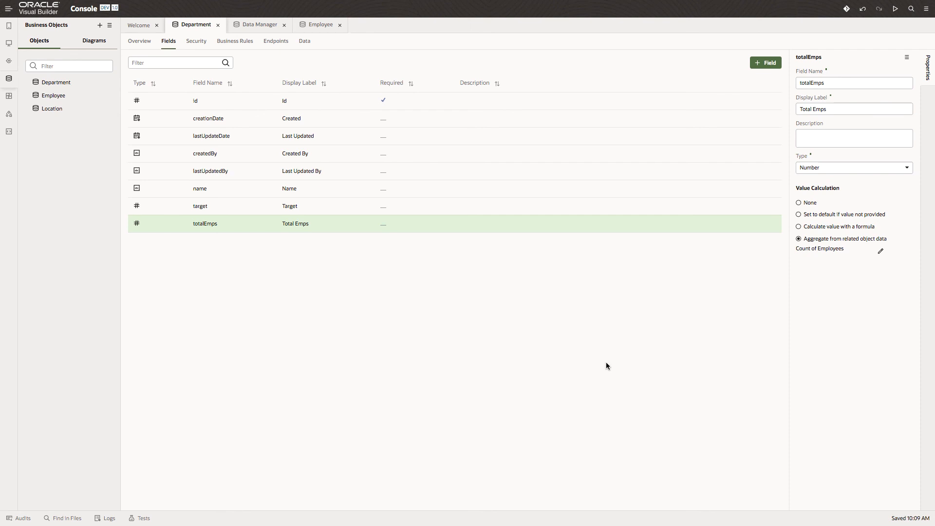
mouse_move(104, 147)
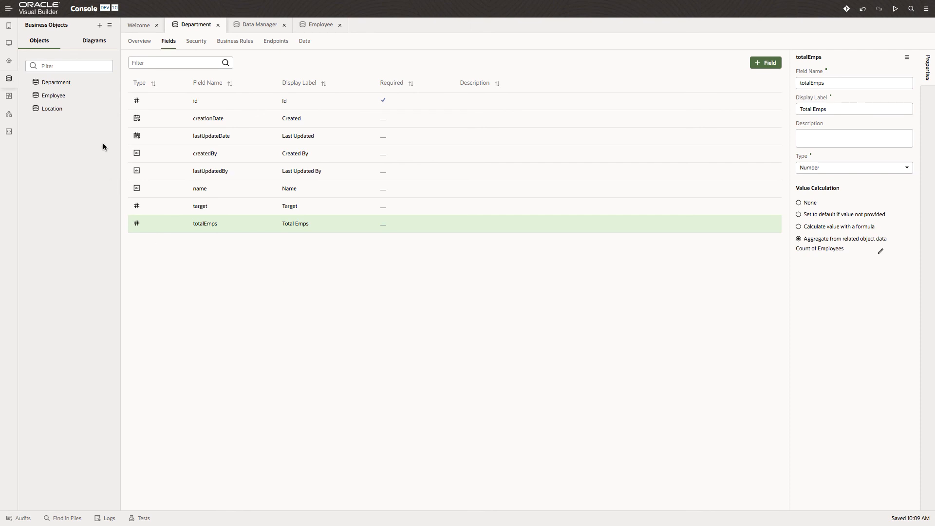
mouse_move(66, 112)
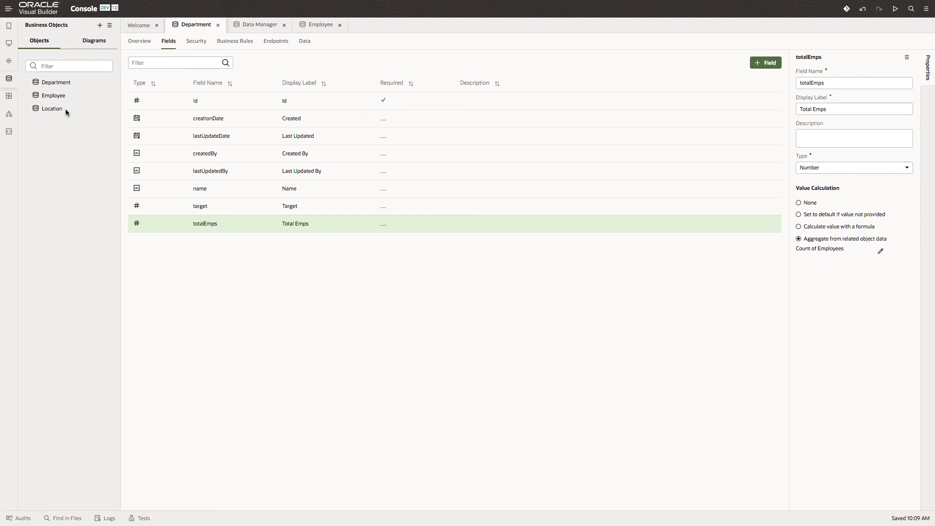
mouse_move(531, 364)
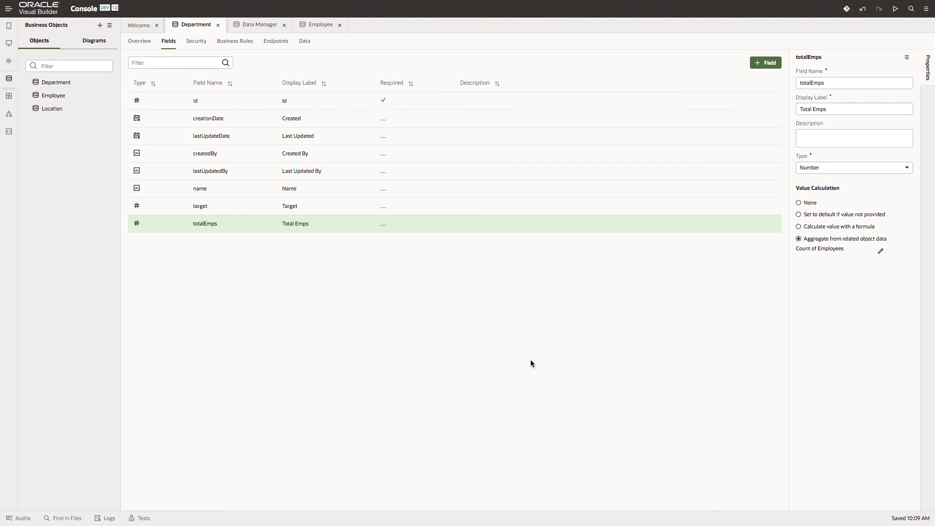